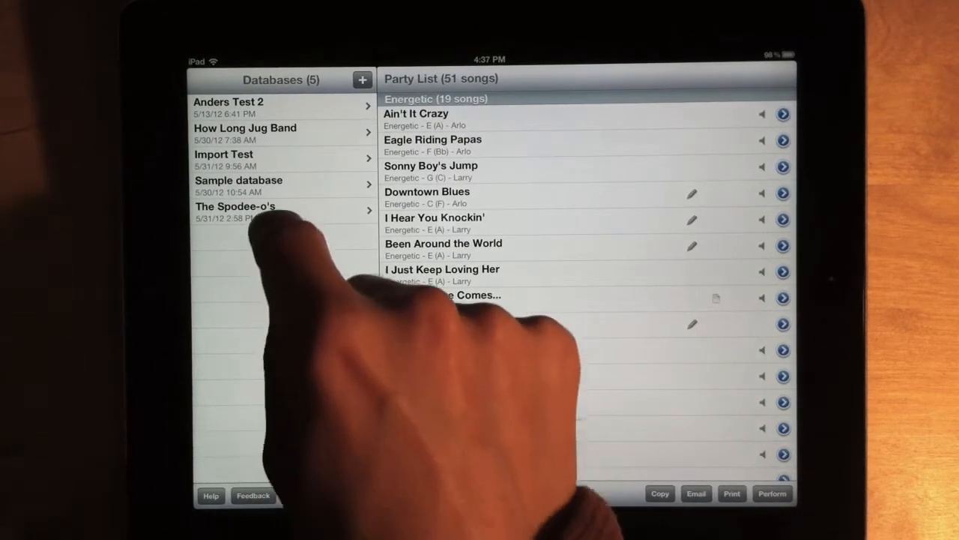
Step: Open The Spodee-o's database from the Databases list
{"action": "left_click", "coordinate": [236, 206]}
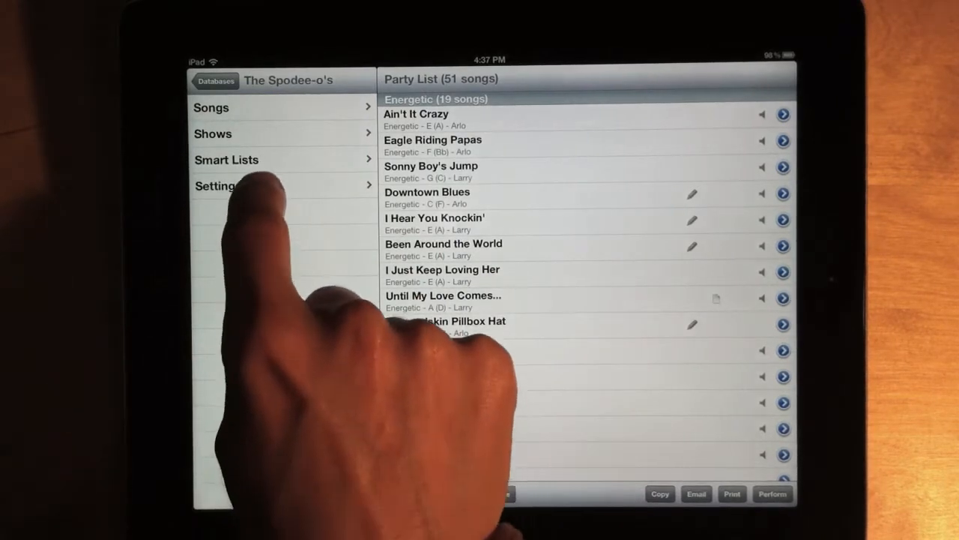
Step: Open The Spodee-o's Settings section to list its general, display, tempo and other categories
{"action": "left_click", "coordinate": [215, 185]}
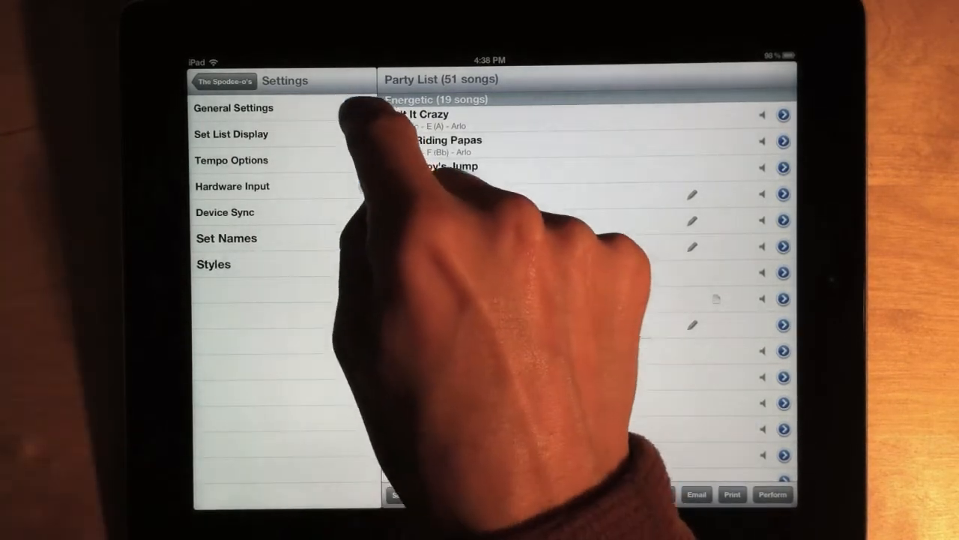
{"action": "left_click", "coordinate": [233, 107]}
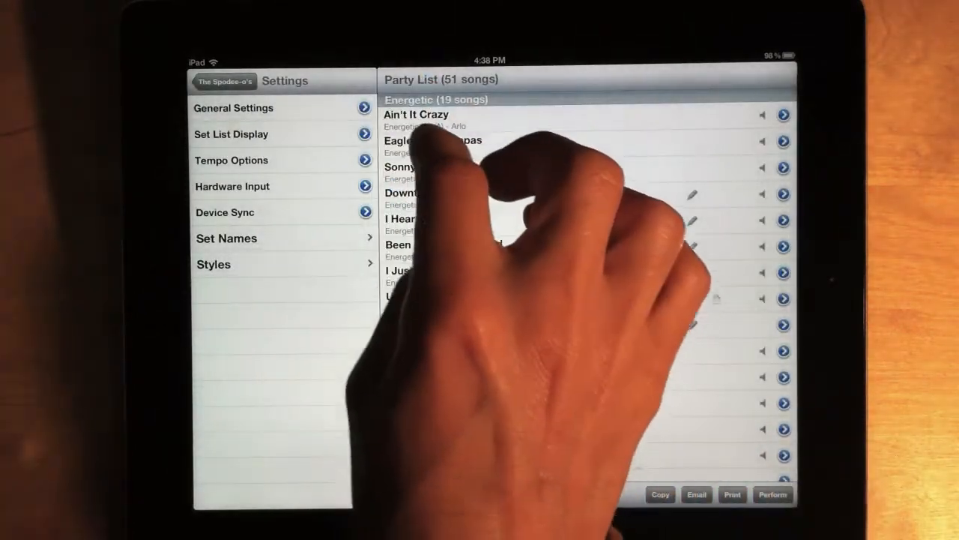
{"action": "left_click", "coordinate": [230, 134]}
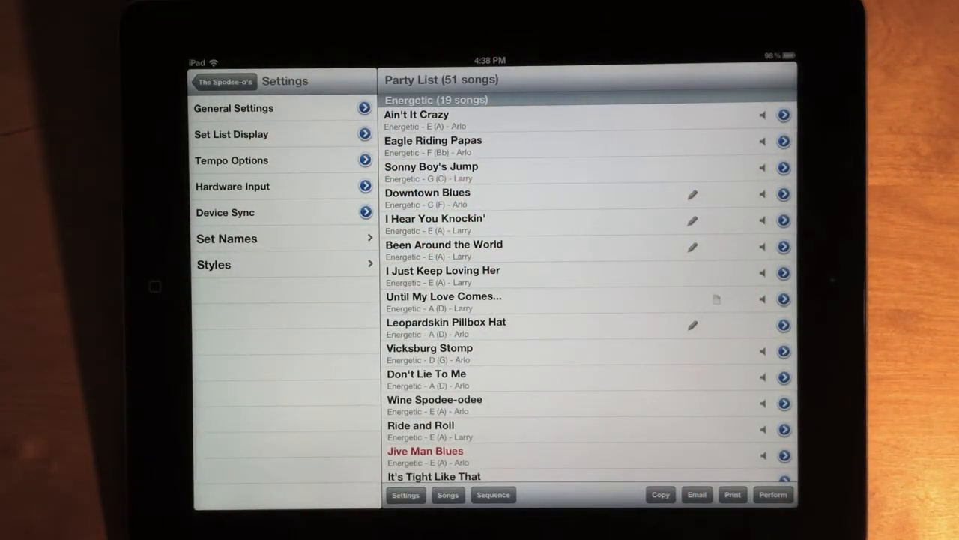
Step: Review the General Settings MIDI toggles and Defaults, then cancel without saving
{"action": "left_click", "coordinate": [233, 108]}
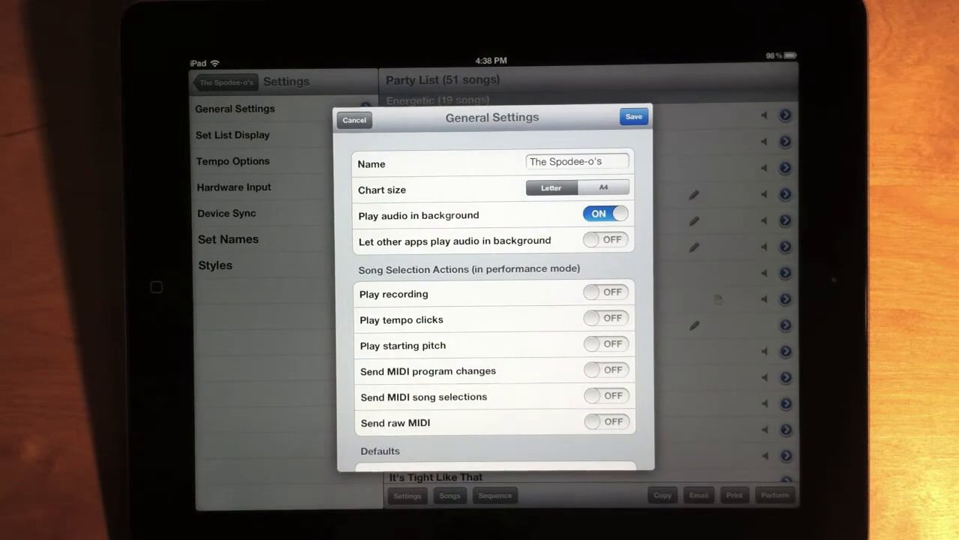
{"action": "scroll", "scroll_direction": "down", "scroll_amount": 3}
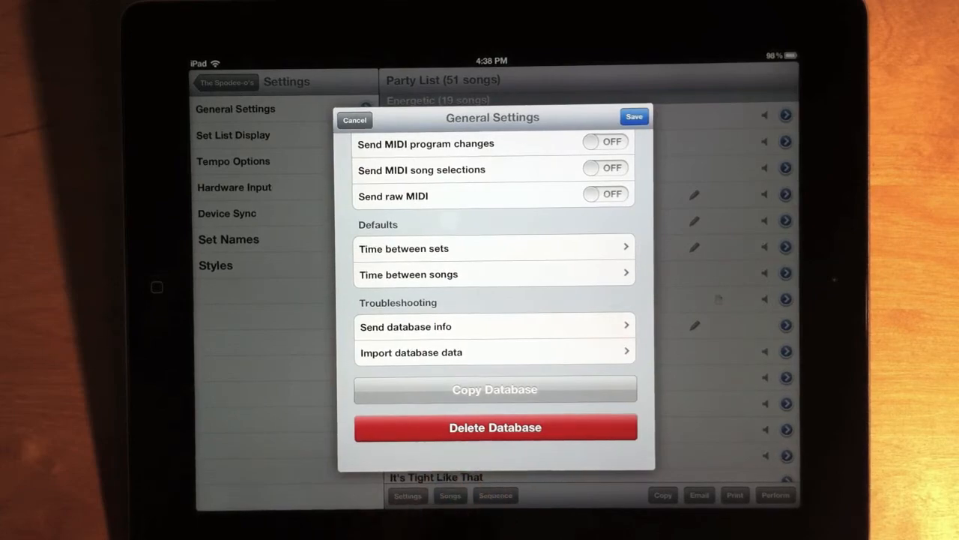
{"action": "left_click", "coordinate": [354, 120]}
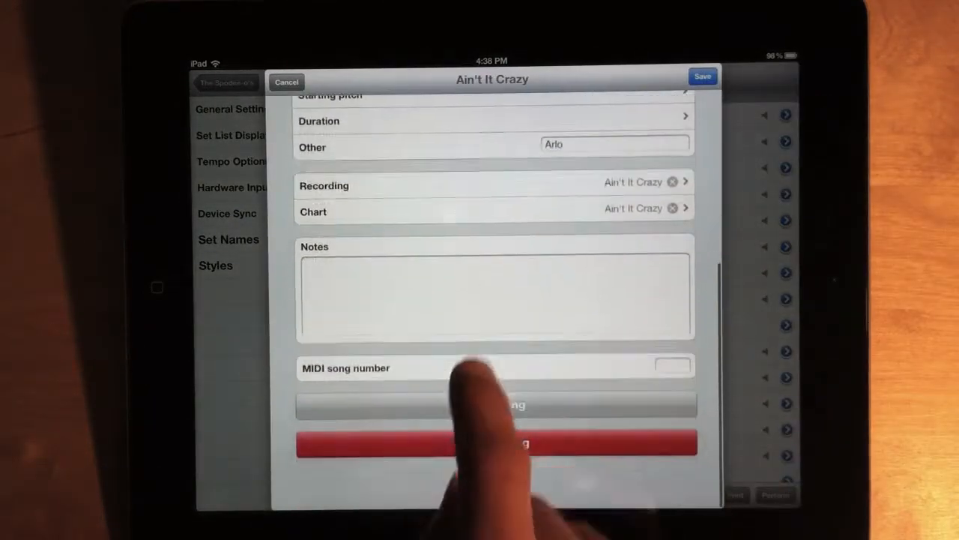
Step: Scroll the Ain't It Crazy song editor down to the MIDI song number field
{"action": "scroll", "scroll_direction": "down", "scroll_amount": 3}
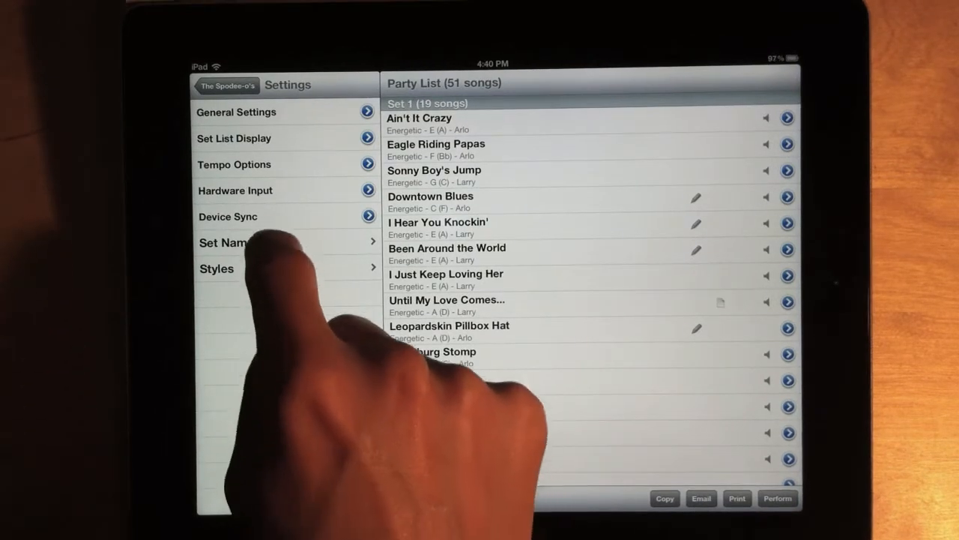
{"action": "left_click", "coordinate": [225, 242]}
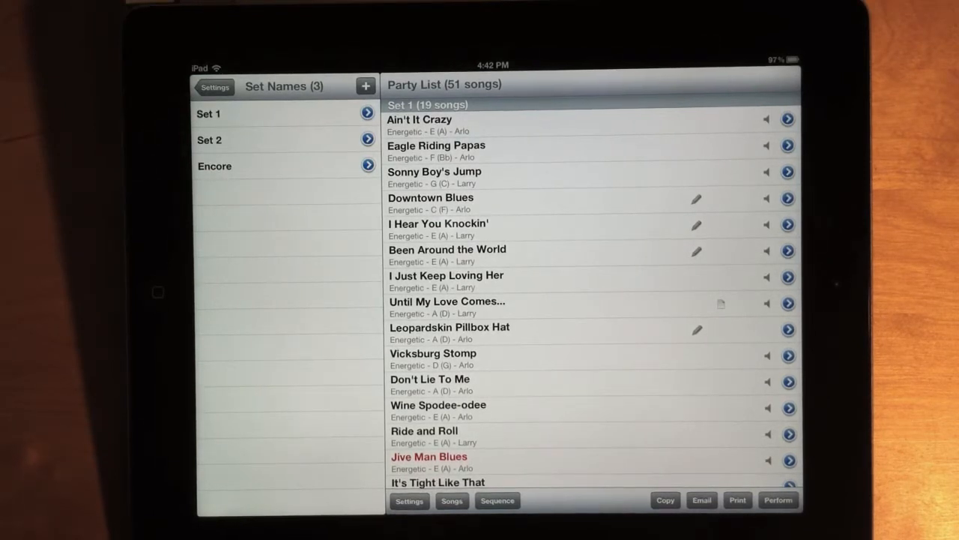
{"action": "left_click", "coordinate": [215, 86]}
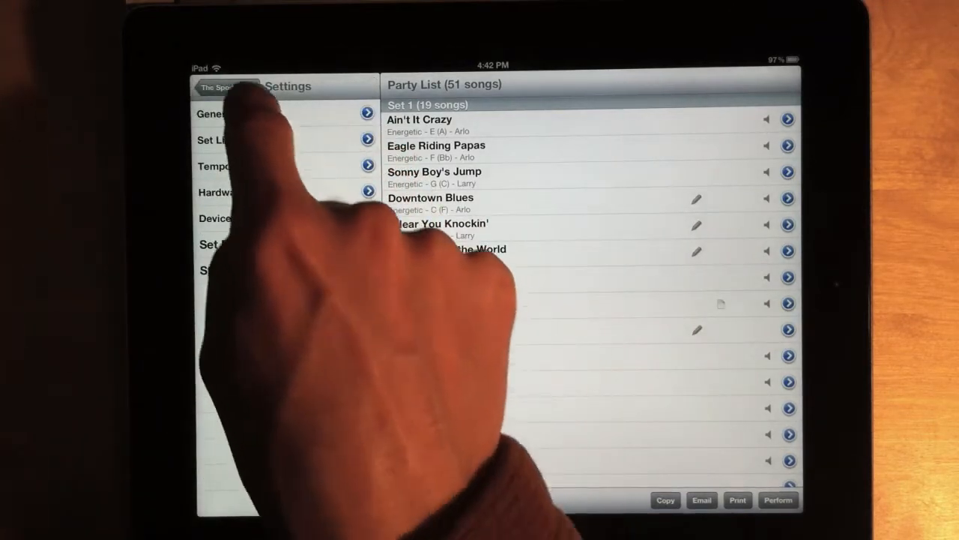
Step: Open the FP Gardens show from Shows and bring up its show settings
{"action": "left_click", "coordinate": [226, 87]}
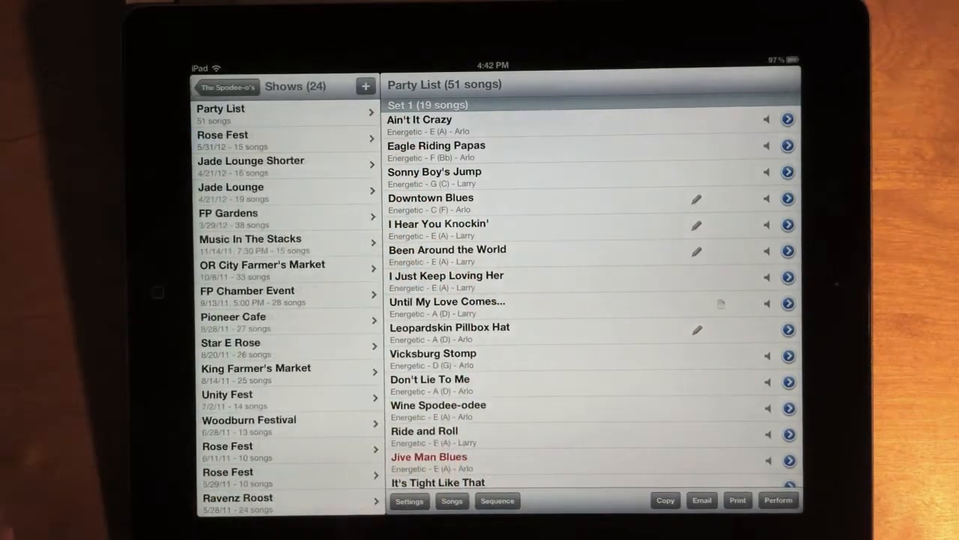
{"action": "left_click", "coordinate": [255, 213]}
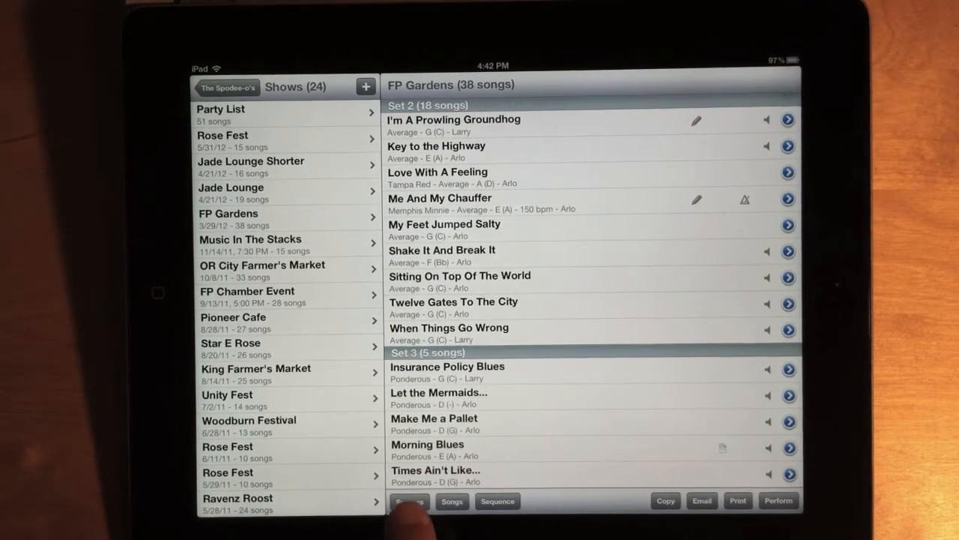
{"action": "left_click", "coordinate": [409, 501]}
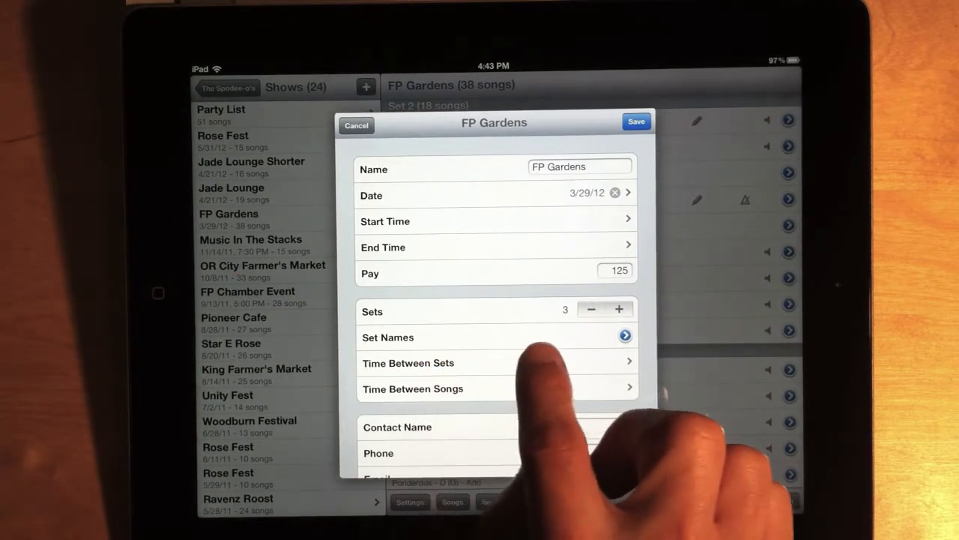
Step: Name the FP Gardens sets Set 1, Set 2 and Encore, and save
{"action": "left_click", "coordinate": [625, 335]}
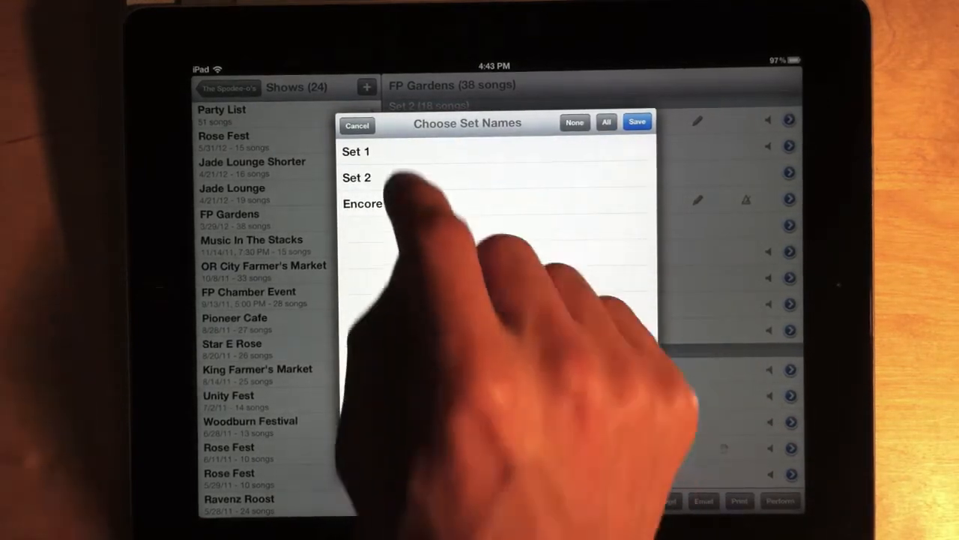
{"action": "left_click", "coordinate": [605, 122]}
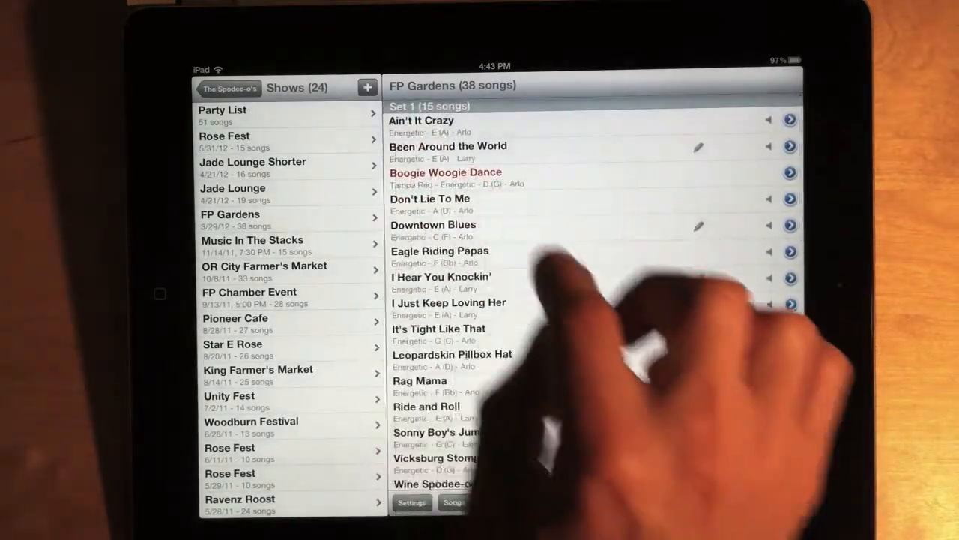
{"action": "scroll", "scroll_direction": "down", "scroll_amount": 3}
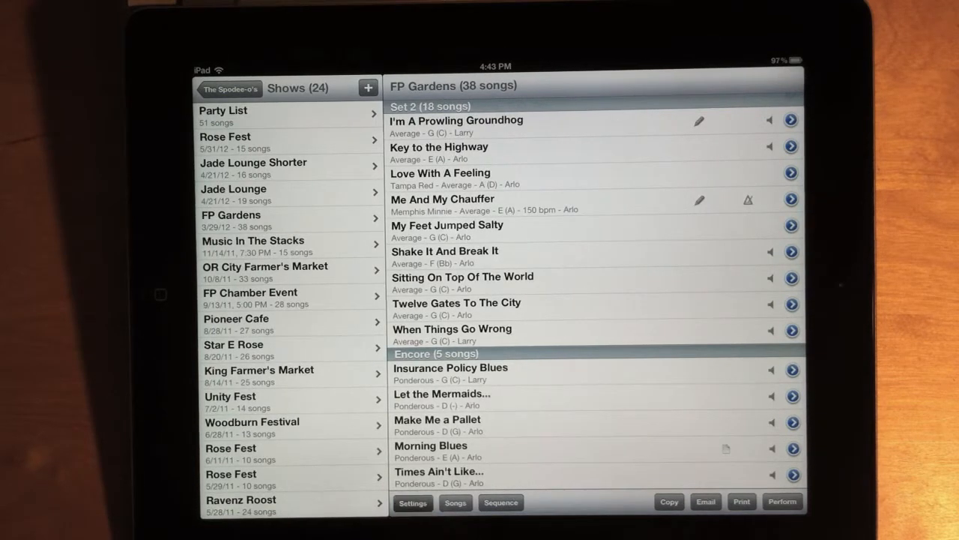
{"action": "left_click", "coordinate": [413, 502]}
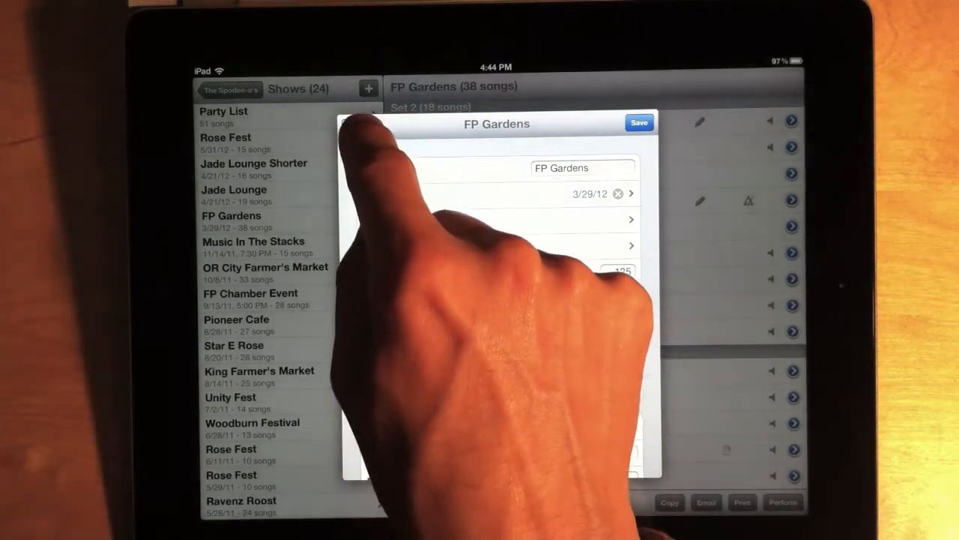
{"action": "left_click", "coordinate": [639, 122]}
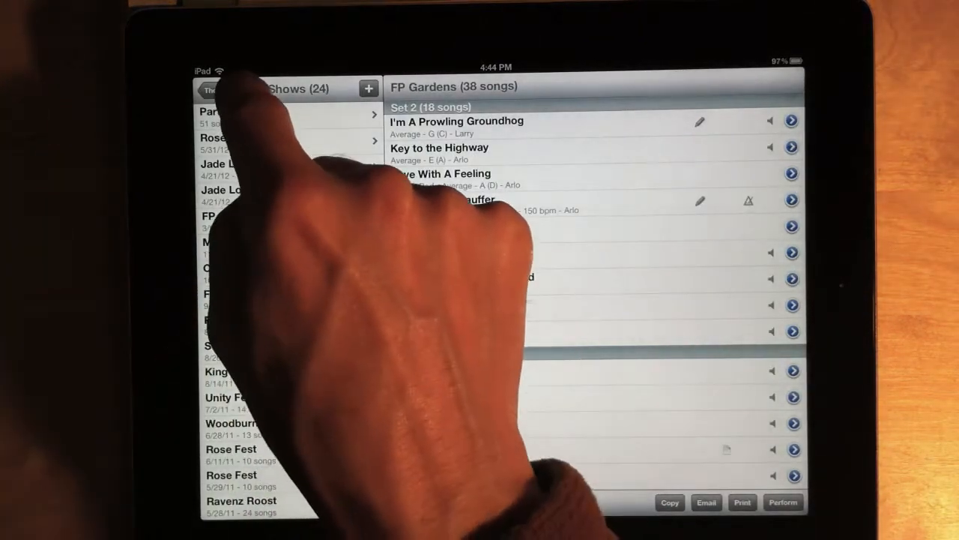
Step: Go back from the Shows list to The Spodee-o's database sections
{"action": "left_click", "coordinate": [209, 89]}
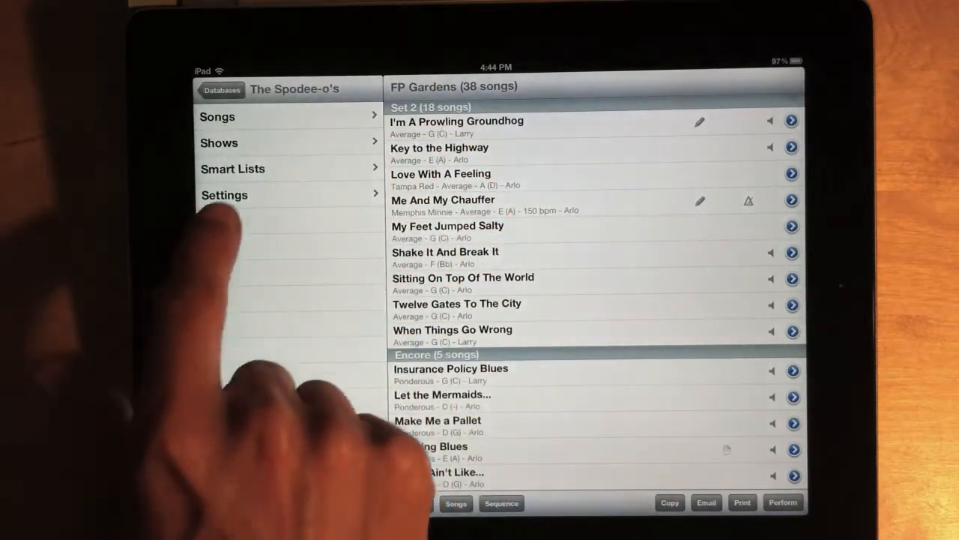
{"action": "left_click", "coordinate": [224, 195]}
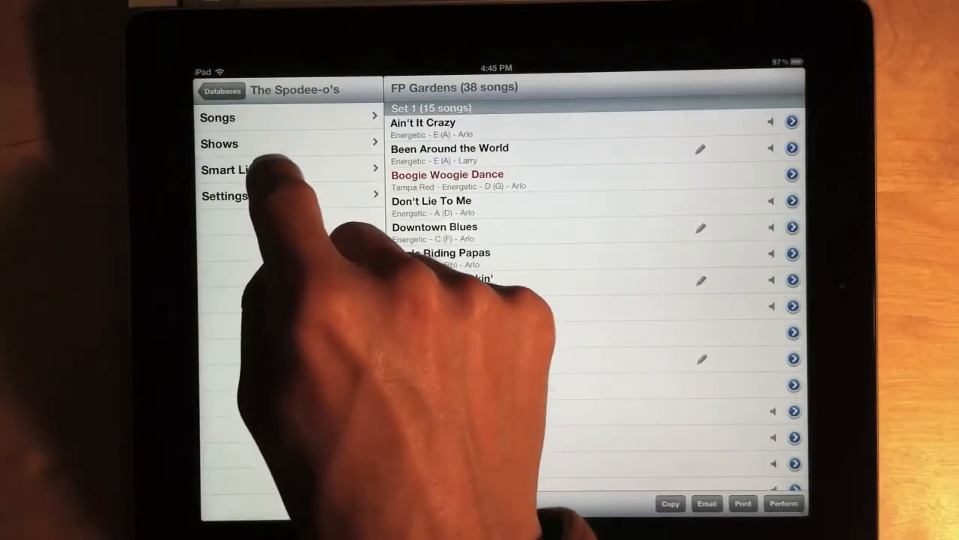
Step: Browse the smart lists of songs grouped by artist, label and style
{"action": "left_click", "coordinate": [233, 169]}
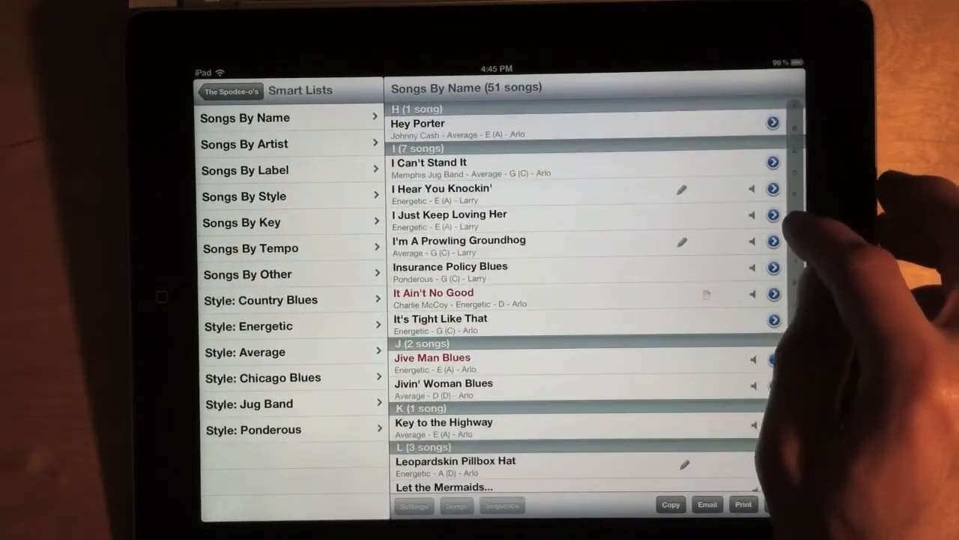
{"action": "scroll", "scroll_direction": "down", "scroll_amount": 3}
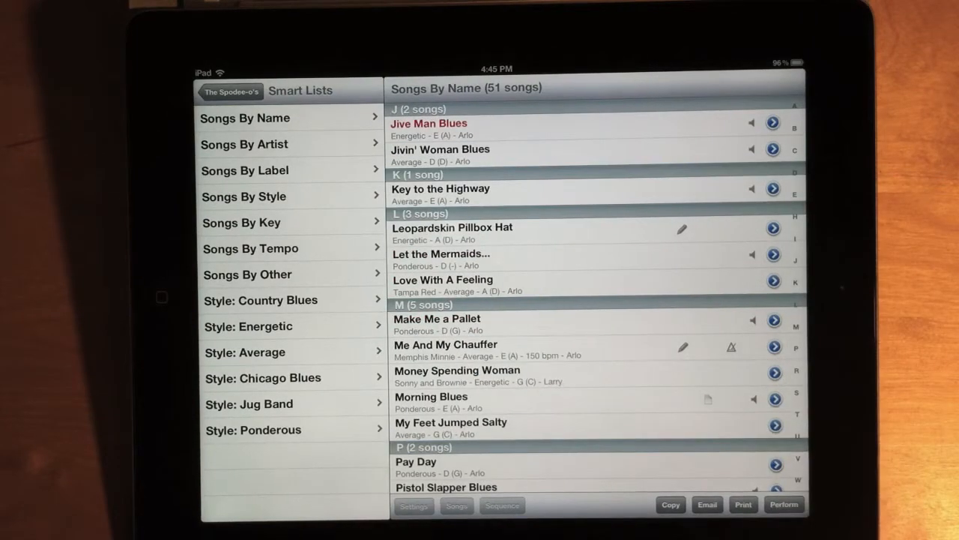
{"action": "left_click", "coordinate": [243, 144]}
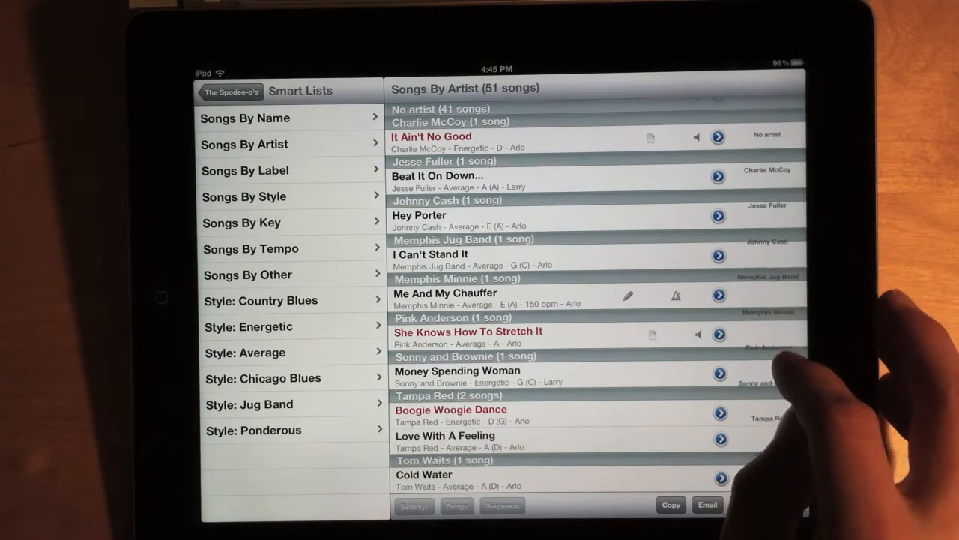
{"action": "left_click", "coordinate": [245, 170]}
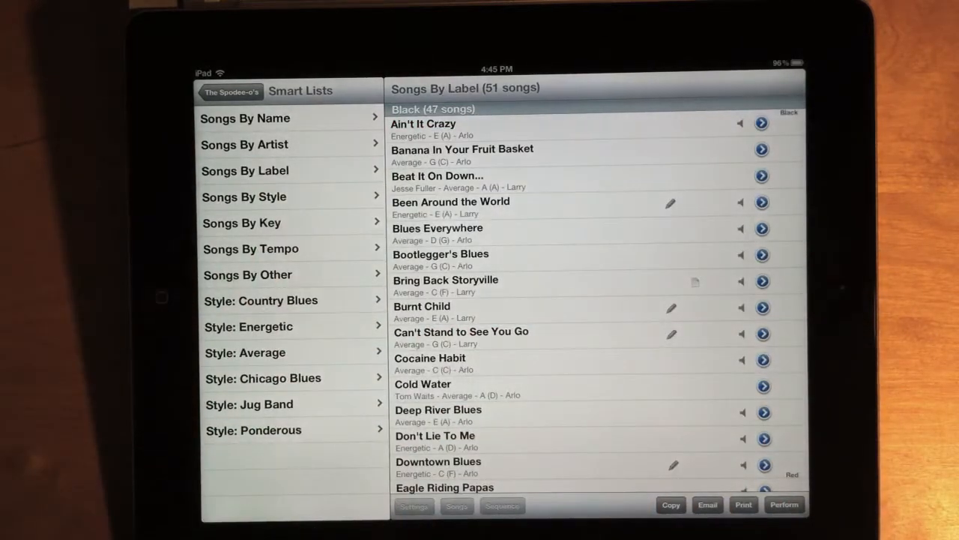
{"action": "left_click", "coordinate": [244, 196]}
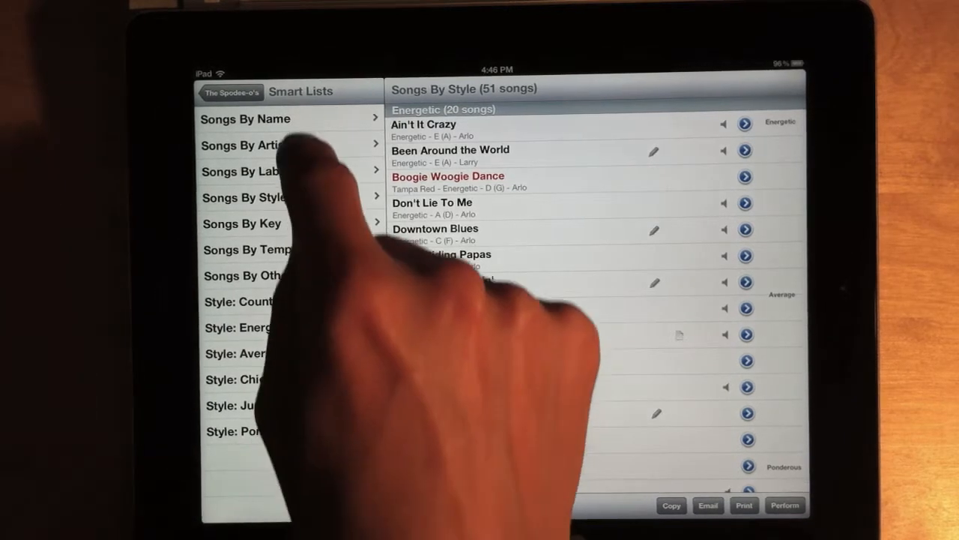
Step: Show all songs sorted by name, then the songs grouped by the Other field
{"action": "left_click", "coordinate": [245, 119]}
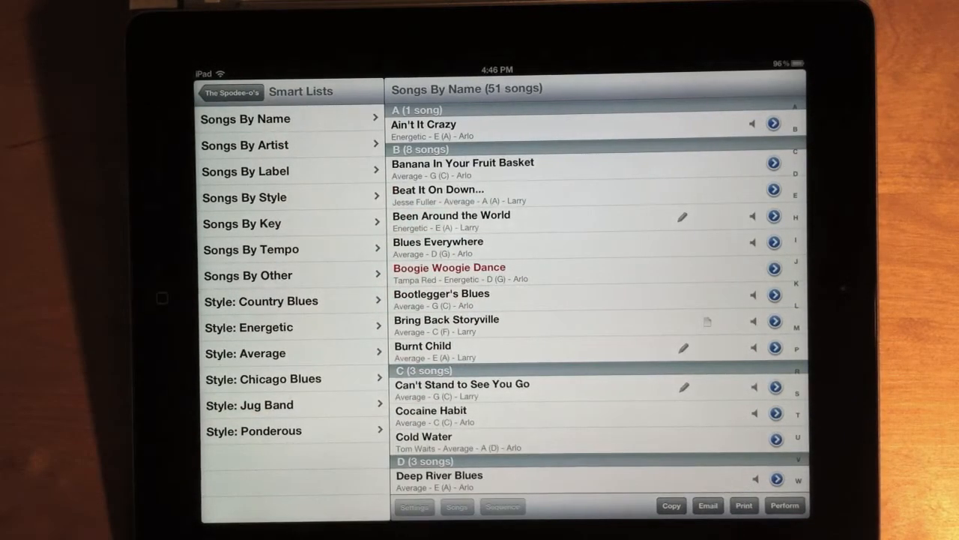
{"action": "scroll", "scroll_direction": "down", "scroll_amount": 3}
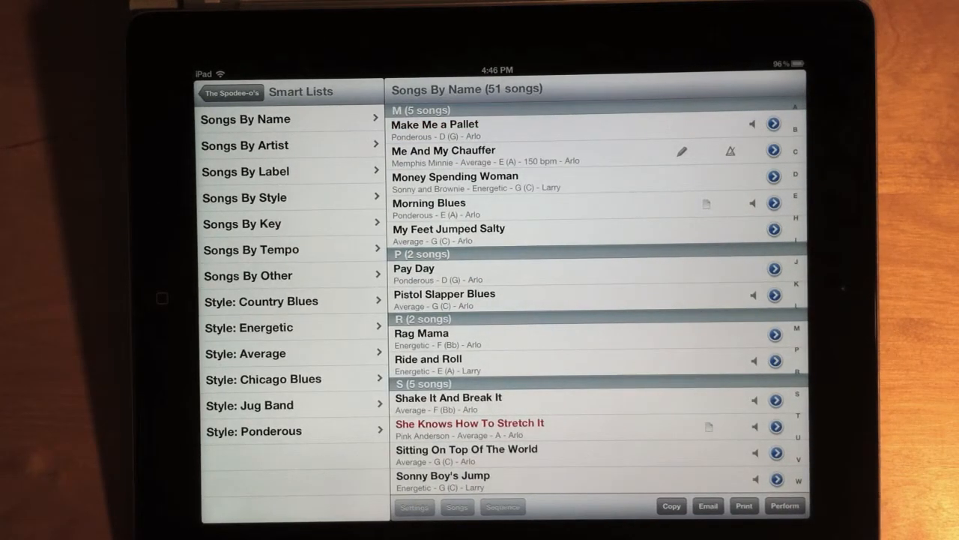
{"action": "left_click", "coordinate": [248, 275]}
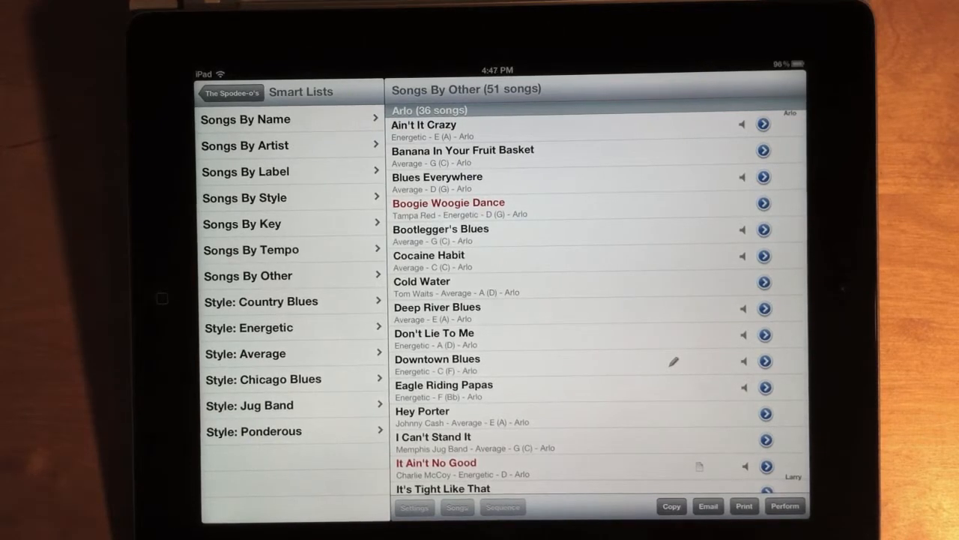
{"action": "left_click", "coordinate": [245, 119]}
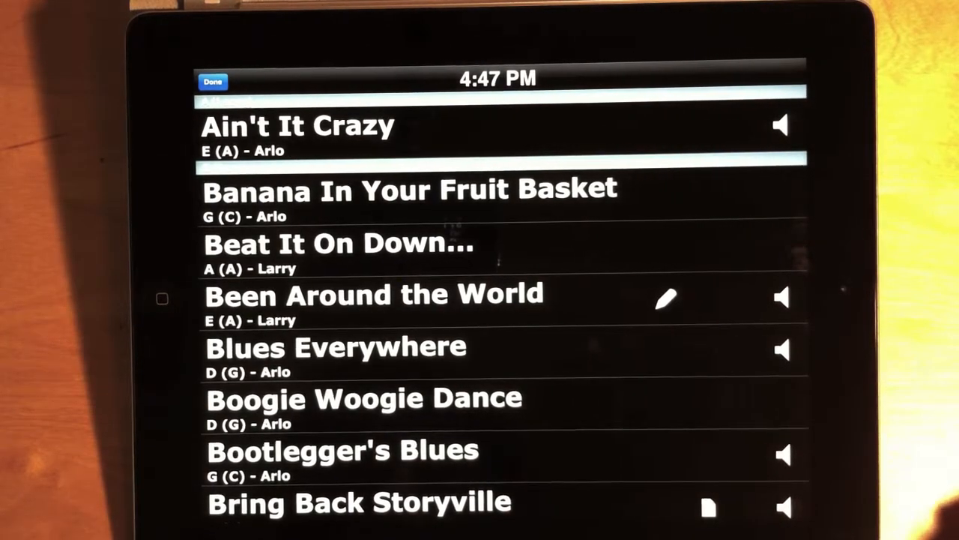
Step: Scroll through the night-mode performance song list
{"action": "scroll", "scroll_direction": "down", "scroll_amount": 3}
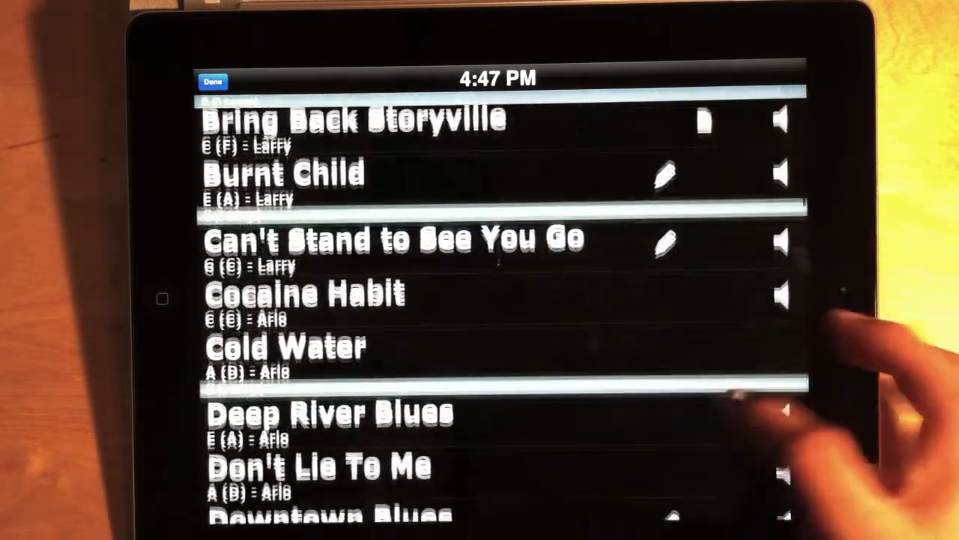
{"action": "scroll", "scroll_direction": "down", "scroll_amount": 3}
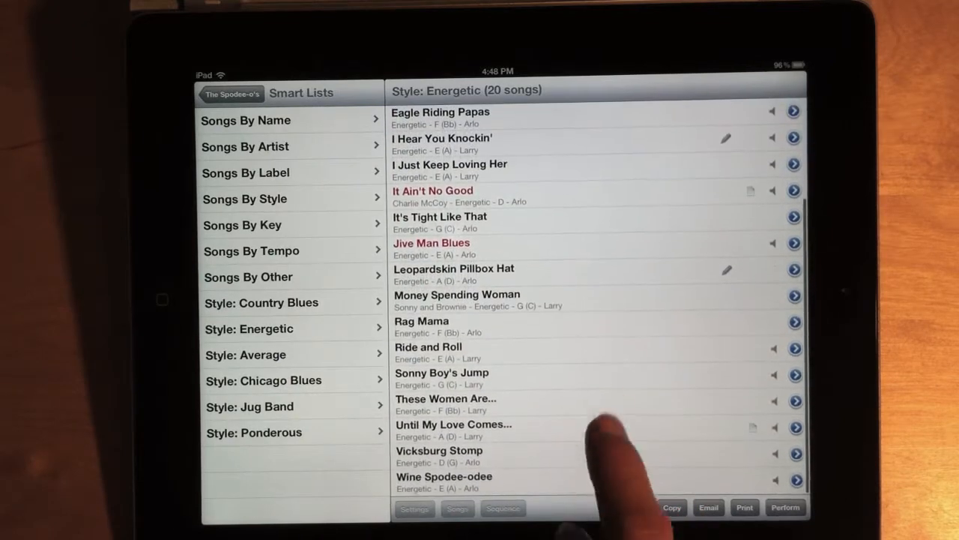
Step: Revisit the Energetic style list, then show the Average style's 25 songs
{"action": "scroll", "scroll_direction": "down", "scroll_amount": 3}
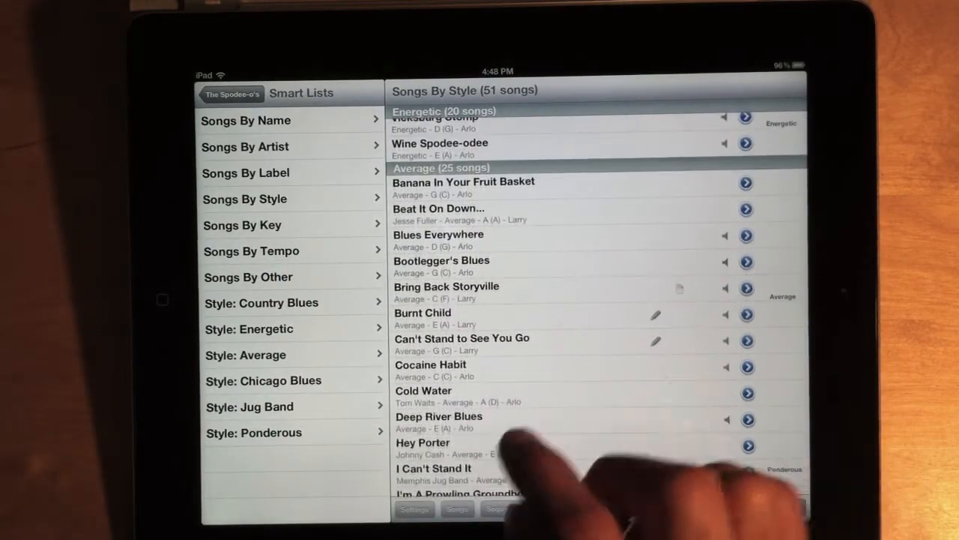
{"action": "left_click", "coordinate": [249, 328]}
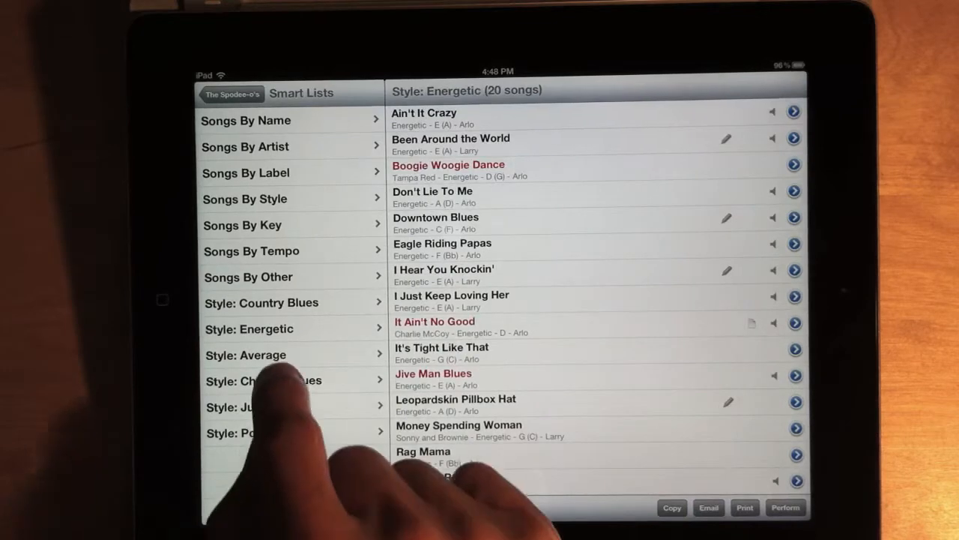
{"action": "left_click", "coordinate": [246, 354]}
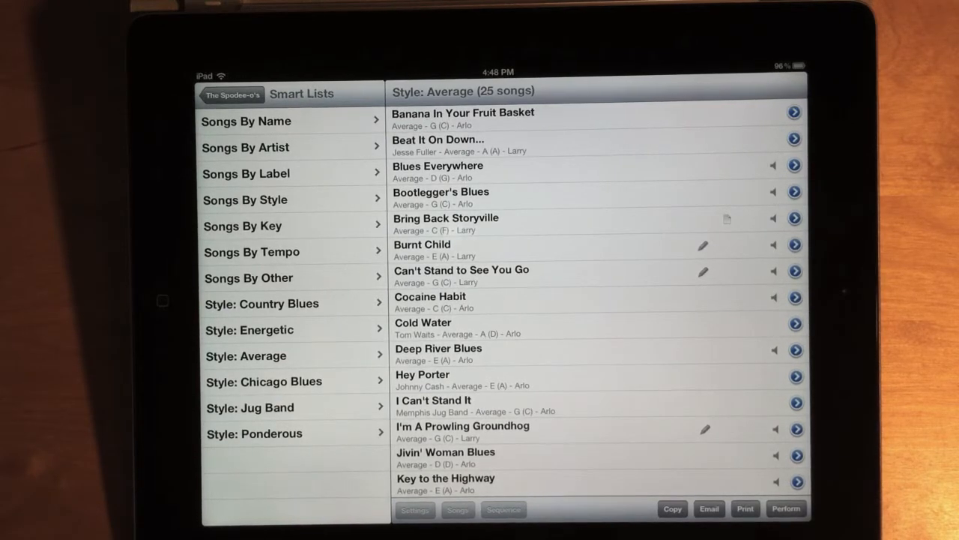
Step: Go back to Databases, pick How Long Jug Band, and open Shows → Fruit Tree Project
{"action": "left_click", "coordinate": [233, 93]}
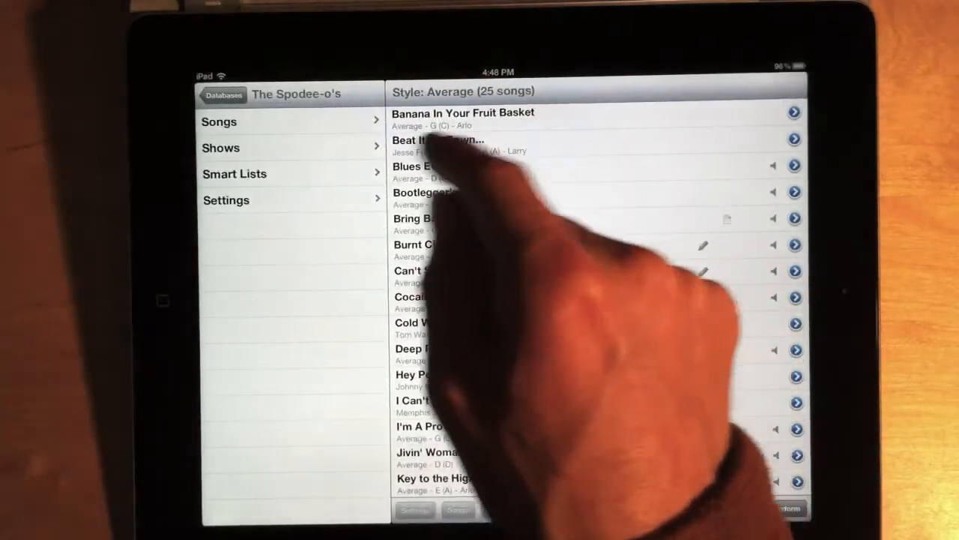
{"action": "left_click", "coordinate": [222, 93]}
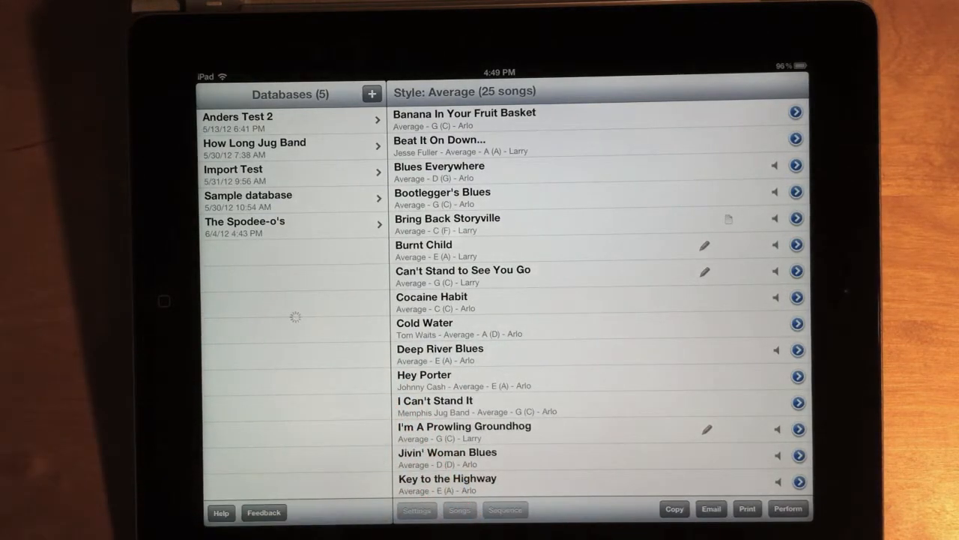
{"action": "left_click", "coordinate": [255, 147]}
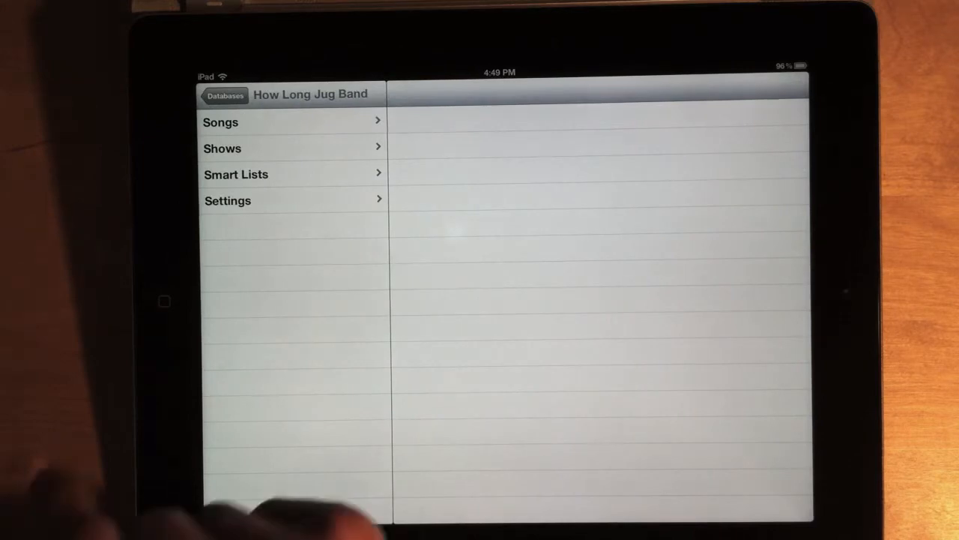
{"action": "left_click", "coordinate": [223, 148]}
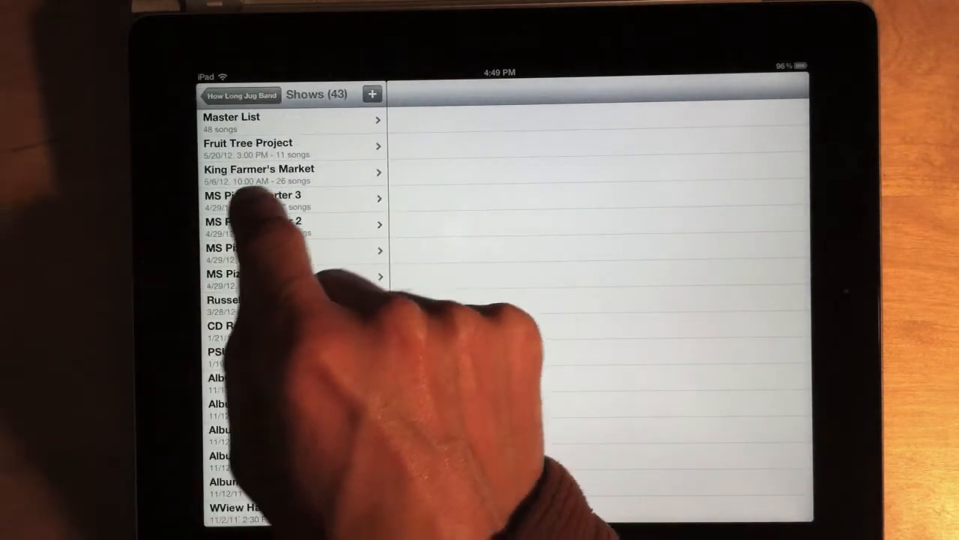
{"action": "left_click", "coordinate": [247, 142]}
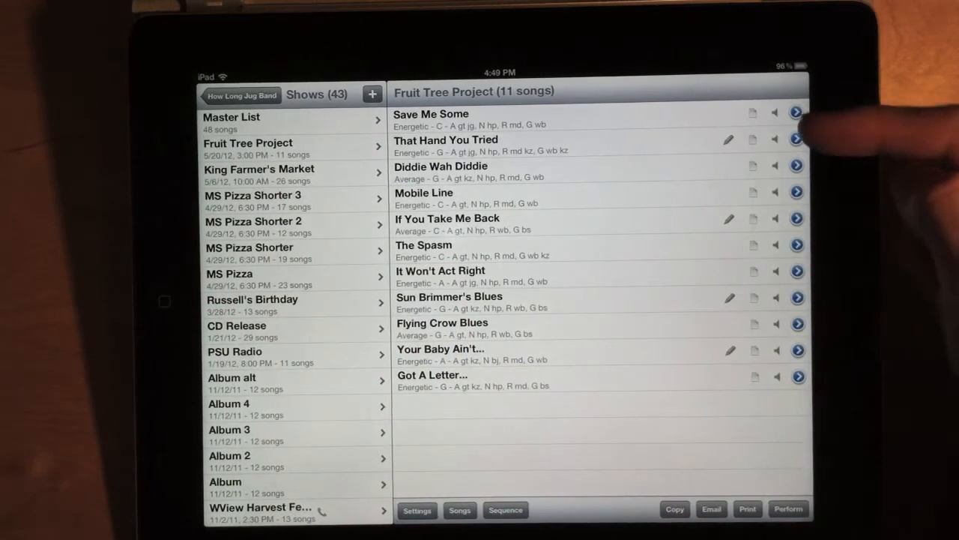
{"action": "mouse_move", "coordinate": [797, 120]}
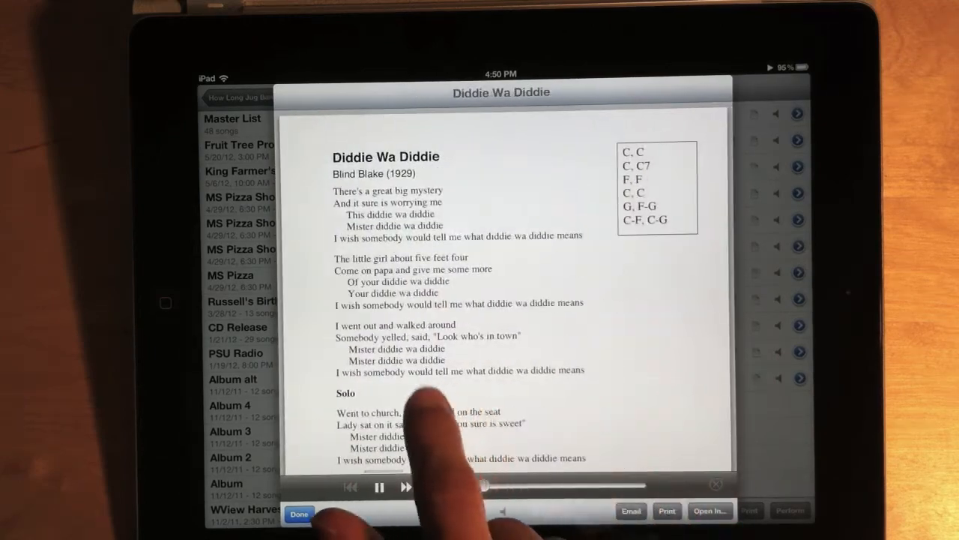
Step: Skip forward to the Save Me Some chart, stop its recording, and reach for Done
{"action": "left_click", "coordinate": [406, 487]}
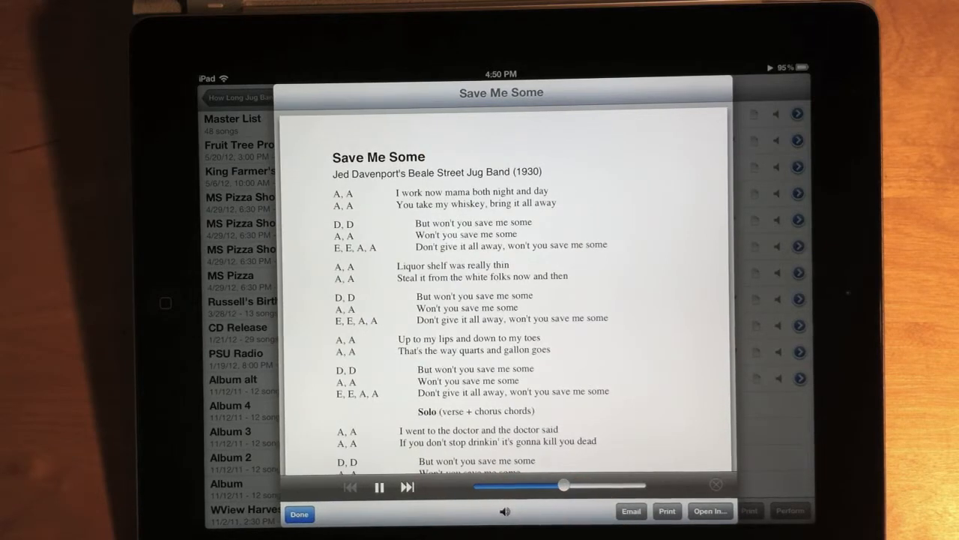
{"action": "left_click", "coordinate": [378, 487]}
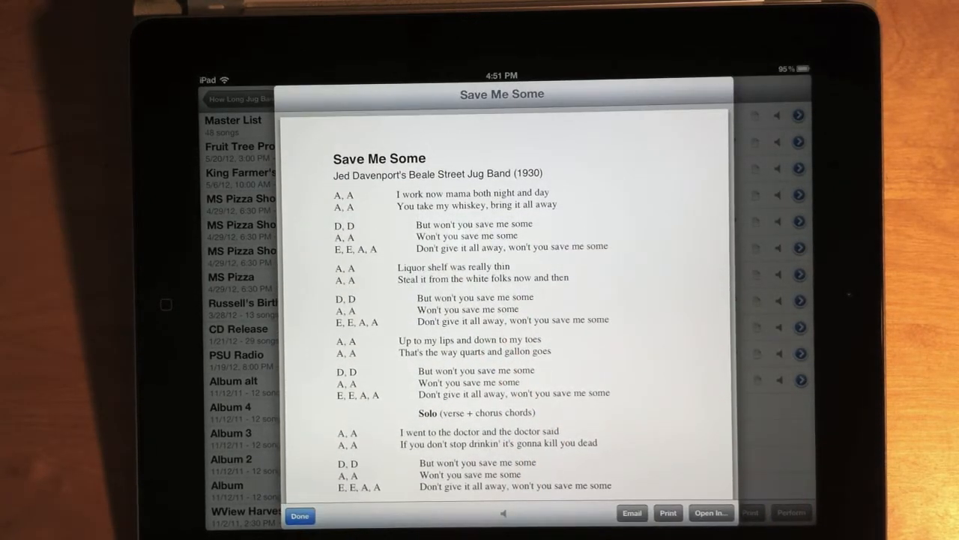
{"action": "left_click", "coordinate": [300, 516]}
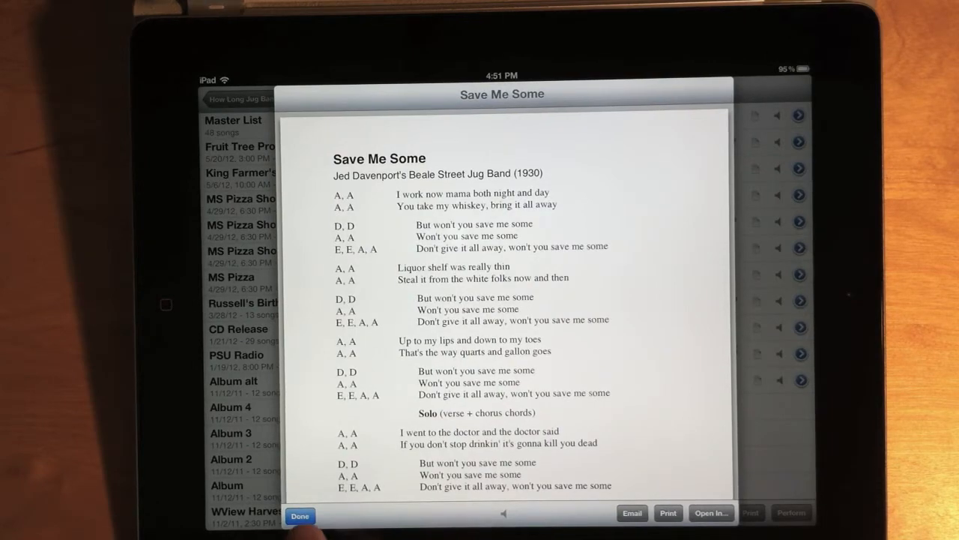
Step: Enter performance mode for Fruit Tree Project and show Save Me Some's chord chart
{"action": "left_click", "coordinate": [300, 515]}
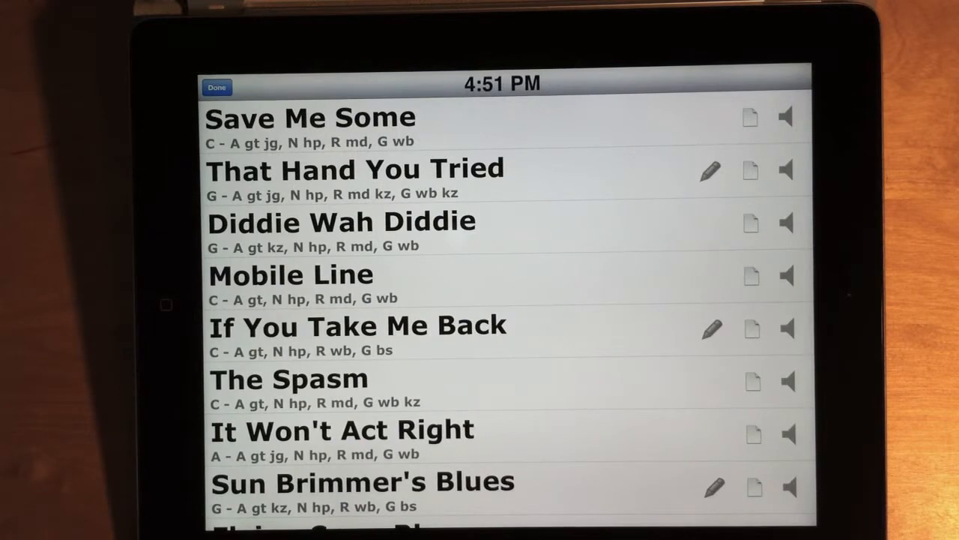
{"action": "left_click", "coordinate": [310, 117]}
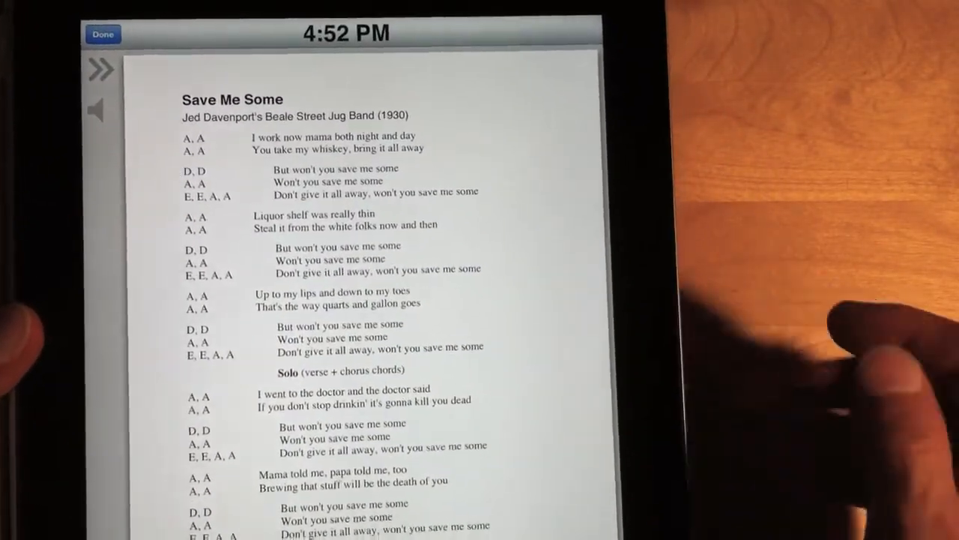
Step: Scroll down through the Save Me Some lyrics in the full-screen chart
{"action": "scroll", "scroll_direction": "down", "scroll_amount": 3}
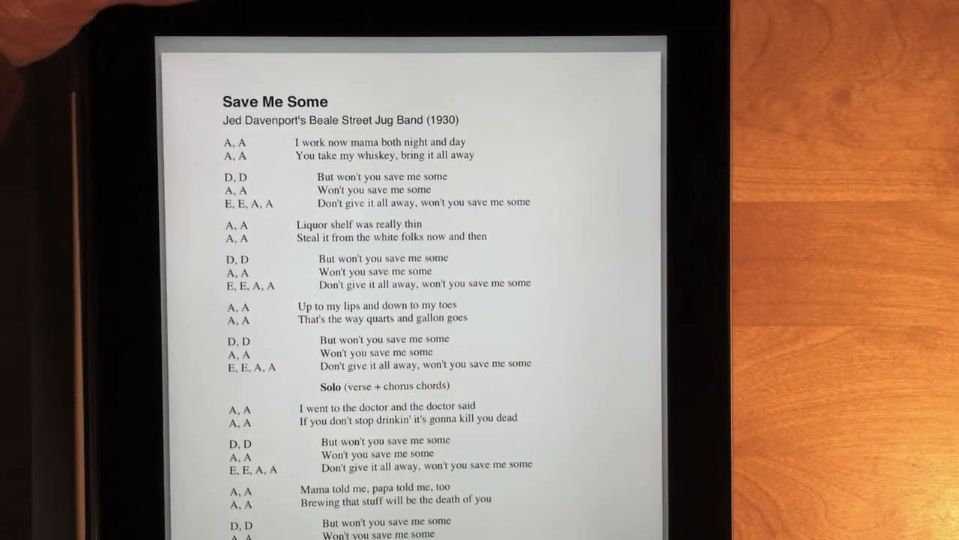
{"action": "scroll", "scroll_direction": "down", "scroll_amount": 3}
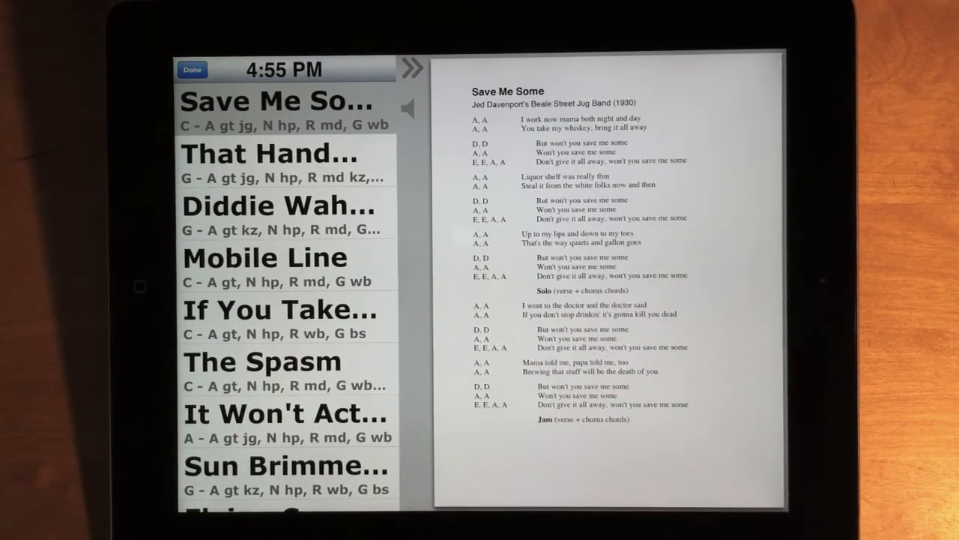
Step: Scroll the Save Me Some chart shown beside the performance song list
{"action": "scroll", "scroll_direction": "down", "scroll_amount": 3}
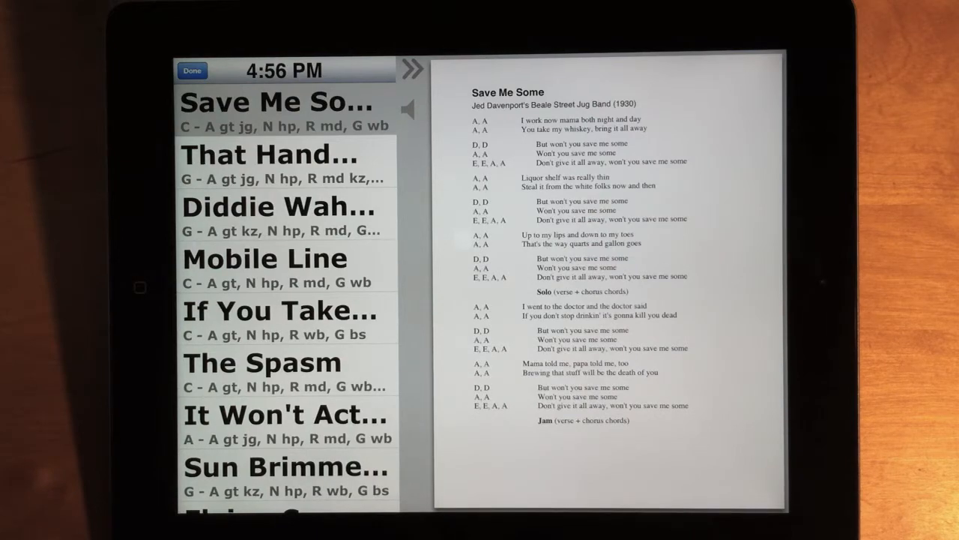
Step: Leave performance mode, scroll the song editor, then browse and dismiss the Photos albums picker
{"action": "left_click", "coordinate": [192, 70]}
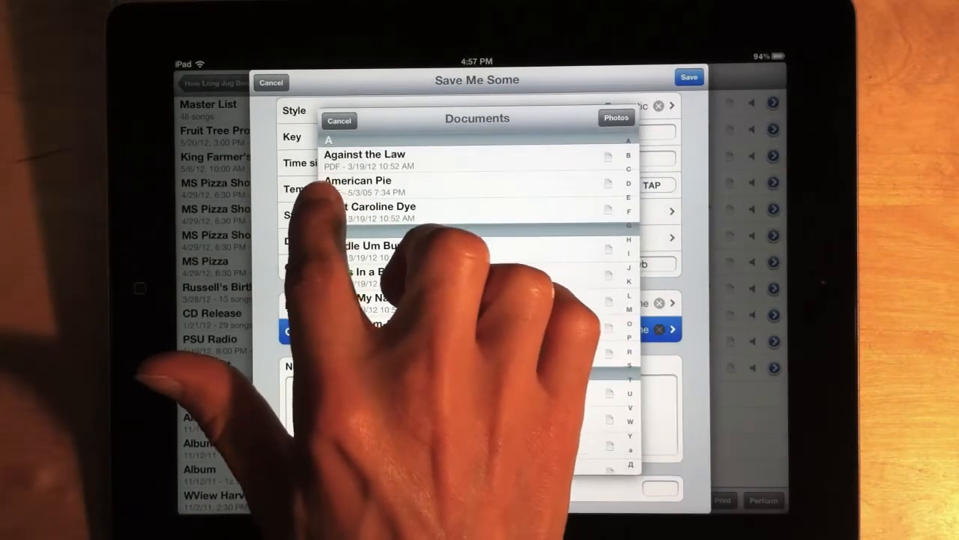
{"action": "scroll", "scroll_direction": "down", "scroll_amount": 3}
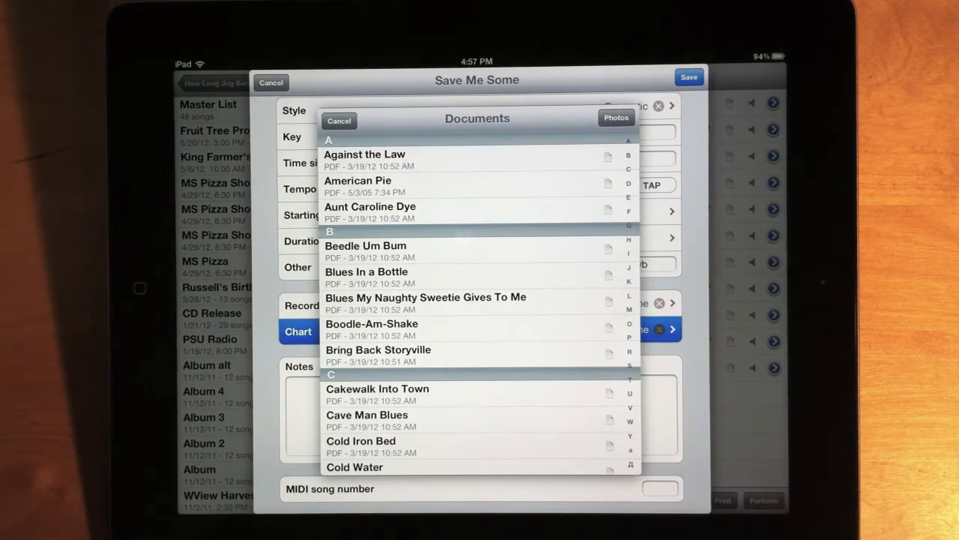
{"action": "scroll", "scroll_direction": "down", "scroll_amount": 3}
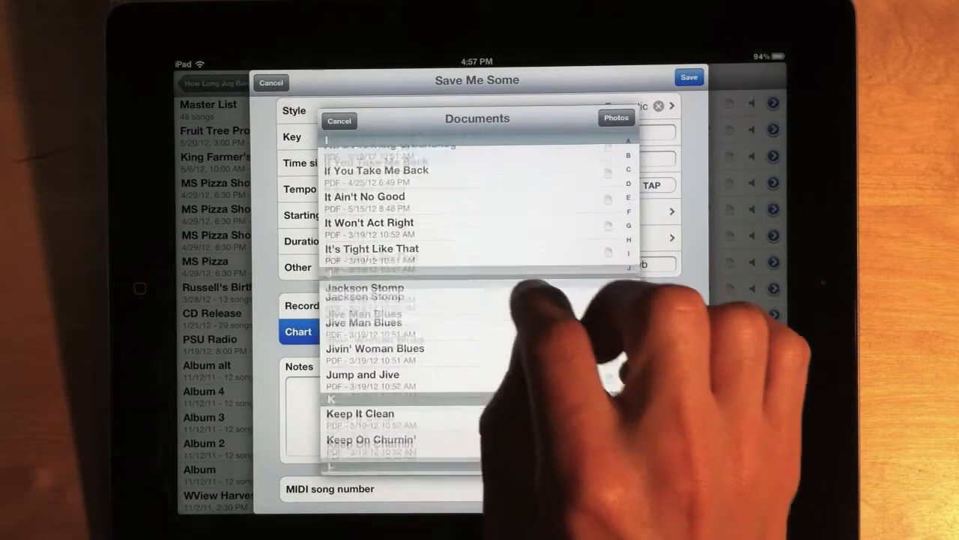
{"action": "scroll", "scroll_direction": "down", "scroll_amount": 3}
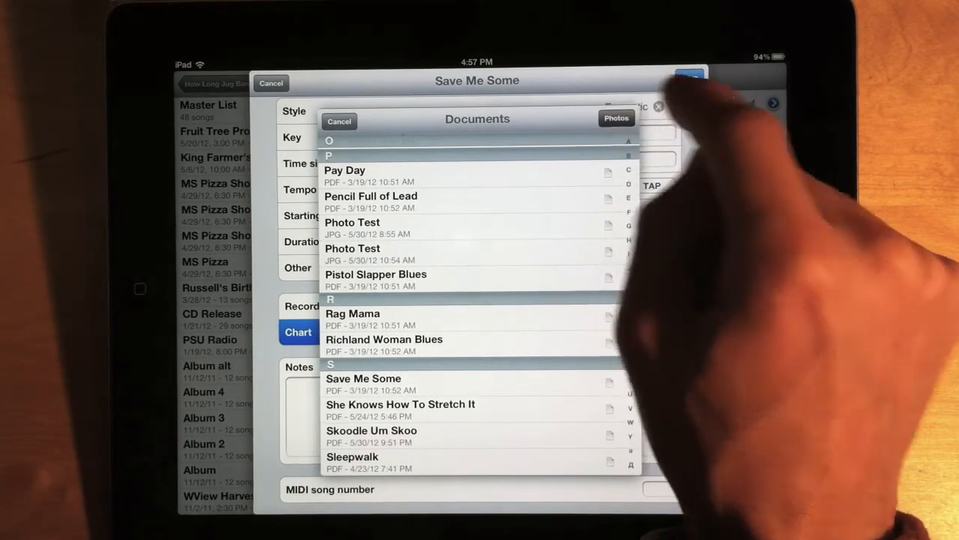
{"action": "left_click", "coordinate": [616, 118]}
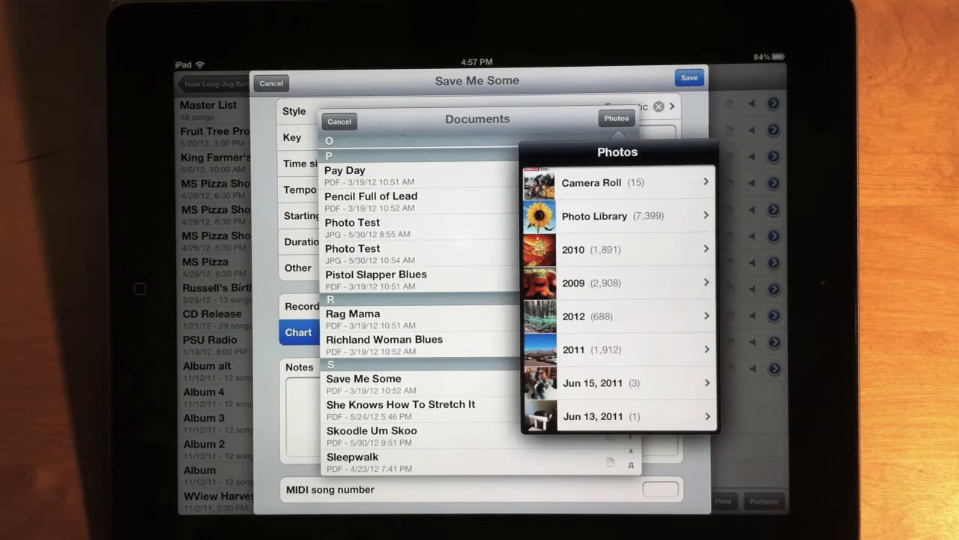
{"action": "left_click", "coordinate": [592, 183]}
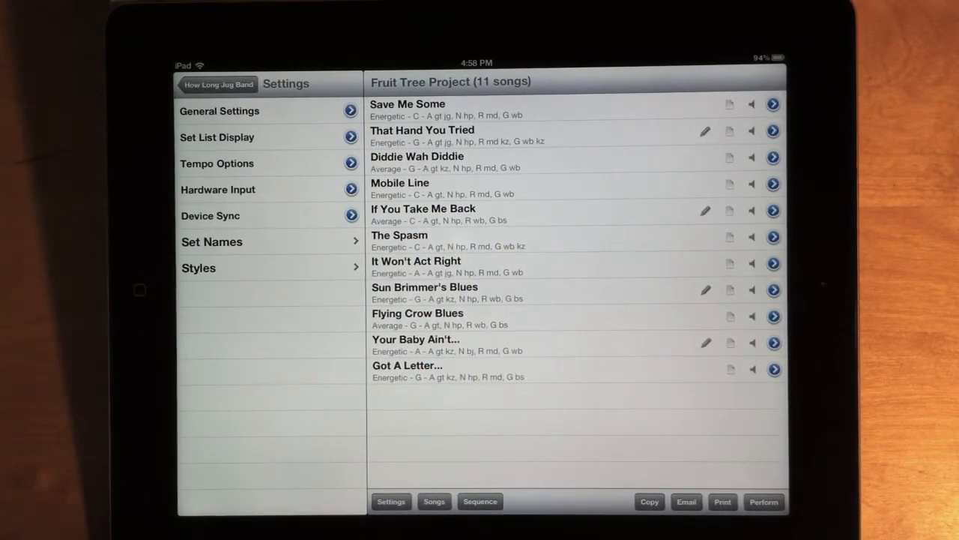
Step: Open Hardware Input settings and scroll through its Bluetooth input mappings
{"action": "left_click", "coordinate": [218, 189]}
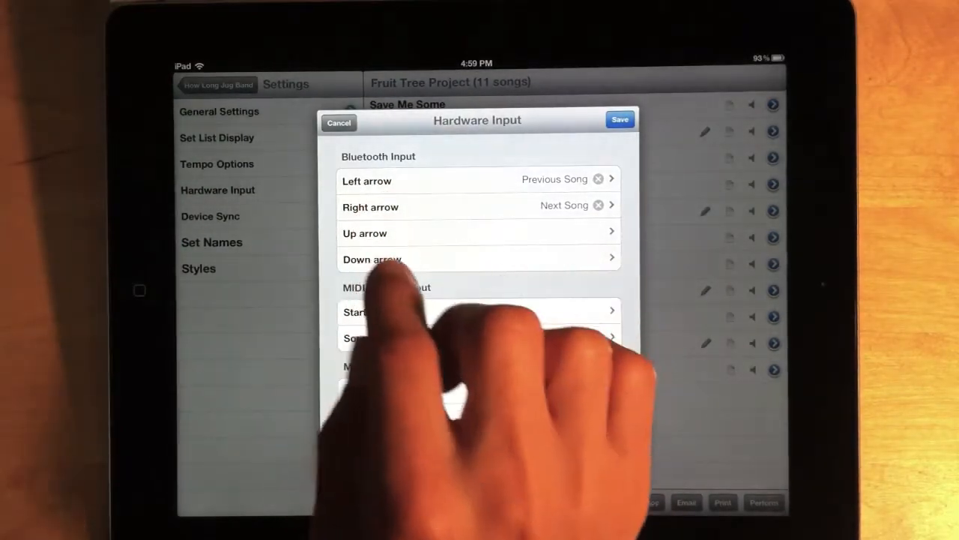
{"action": "scroll", "scroll_direction": "down", "scroll_amount": 3}
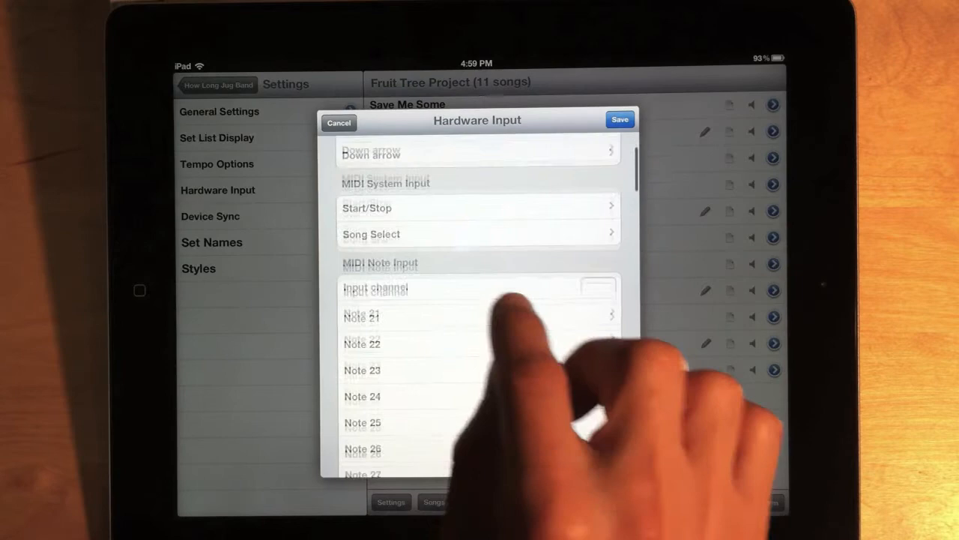
{"action": "scroll", "scroll_direction": "down", "scroll_amount": 3}
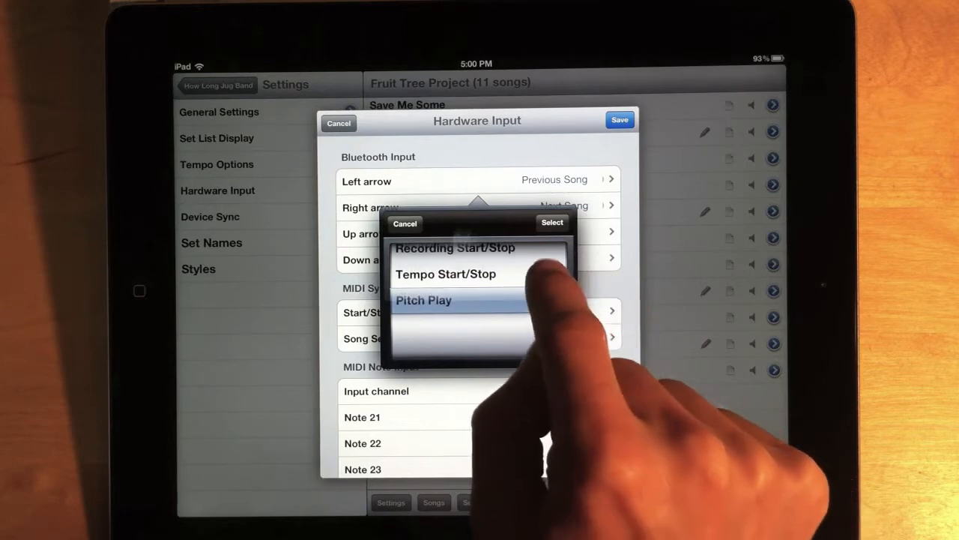
Step: Scroll through the action choices (Scroll Page Up, Chart Show/Hide, recording, tempo, pitch)
{"action": "scroll", "scroll_direction": "down", "scroll_amount": 3}
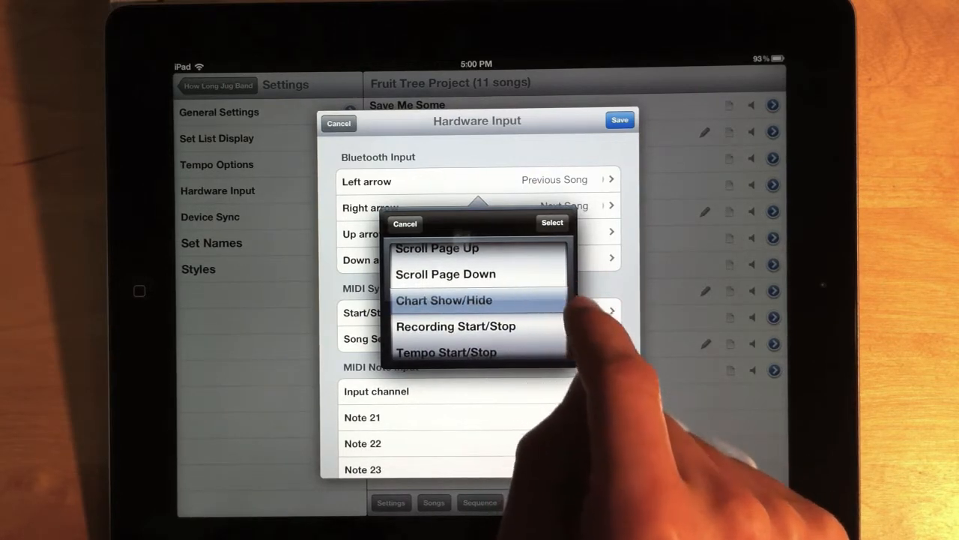
{"action": "scroll", "scroll_direction": "down", "scroll_amount": 3}
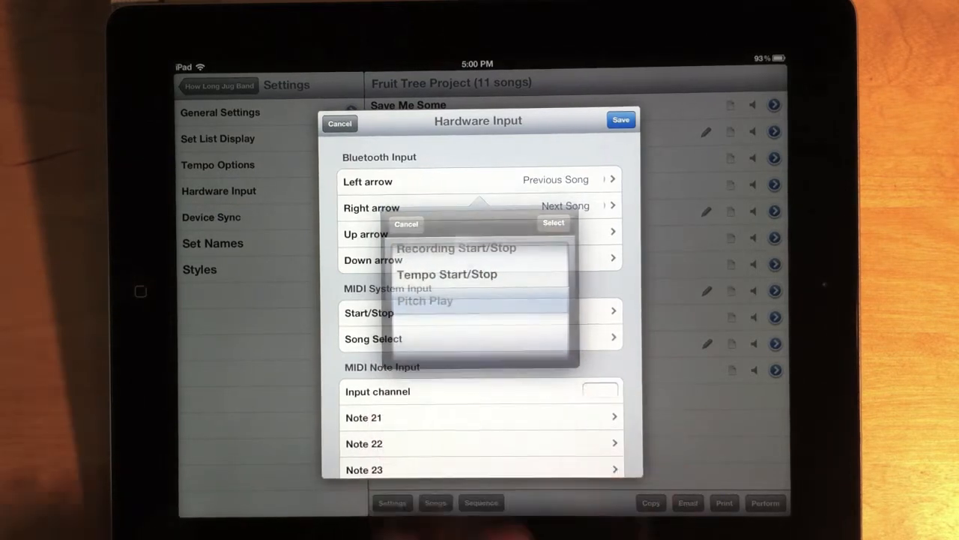
Step: Bring up another input's actions: Next Page, Next Song, Next Page or Song
{"action": "left_click", "coordinate": [406, 224]}
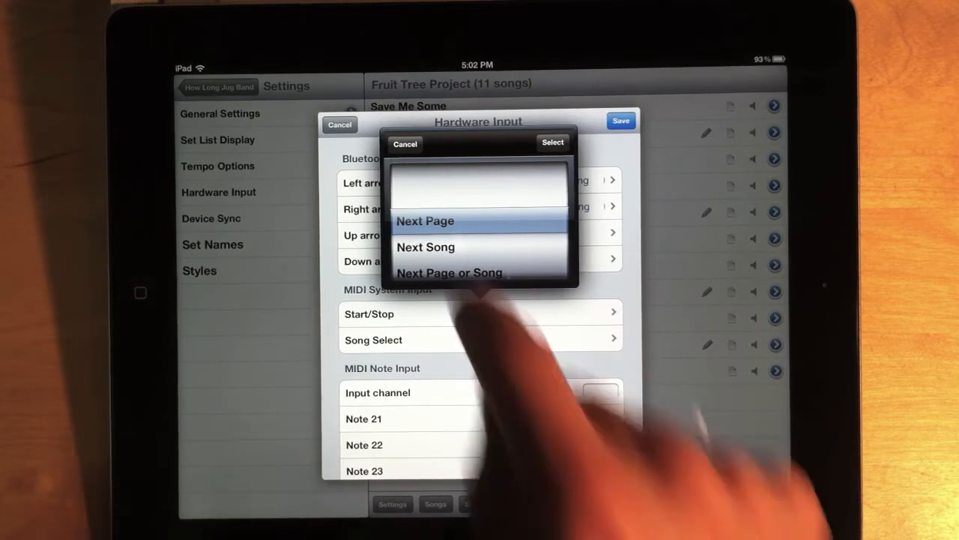
Step: Cancel the action choices and select Start/Stop under MIDI System Input
{"action": "left_click", "coordinate": [426, 247]}
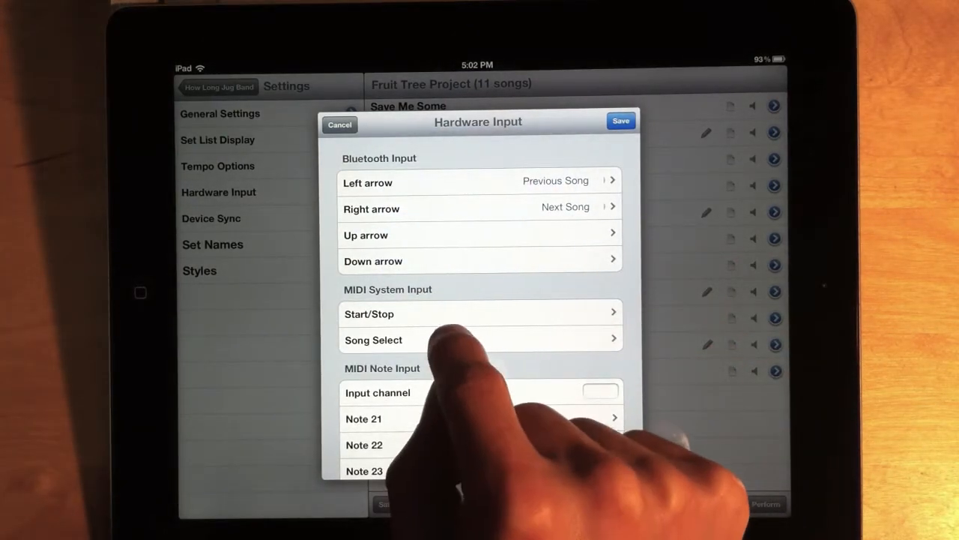
{"action": "left_click", "coordinate": [373, 339]}
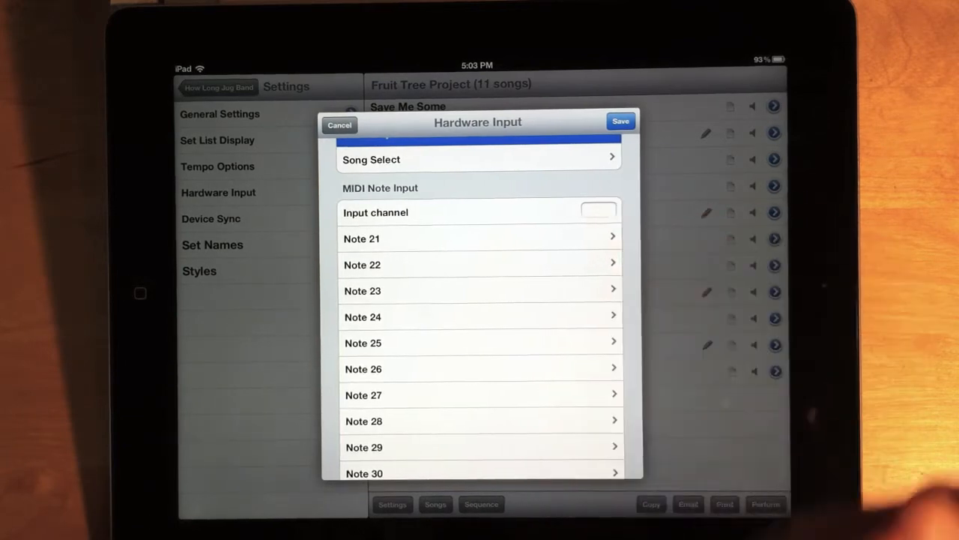
{"action": "mouse_move", "coordinate": [405, 390]}
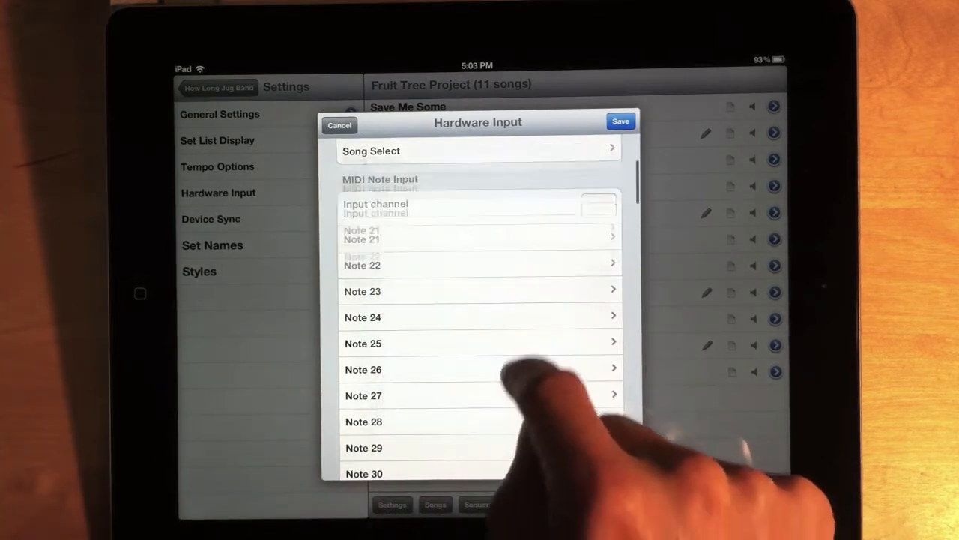
Step: Review the MIDI Note 21–44 input rows, then cancel out of Hardware Input
{"action": "scroll", "scroll_direction": "down", "scroll_amount": 3}
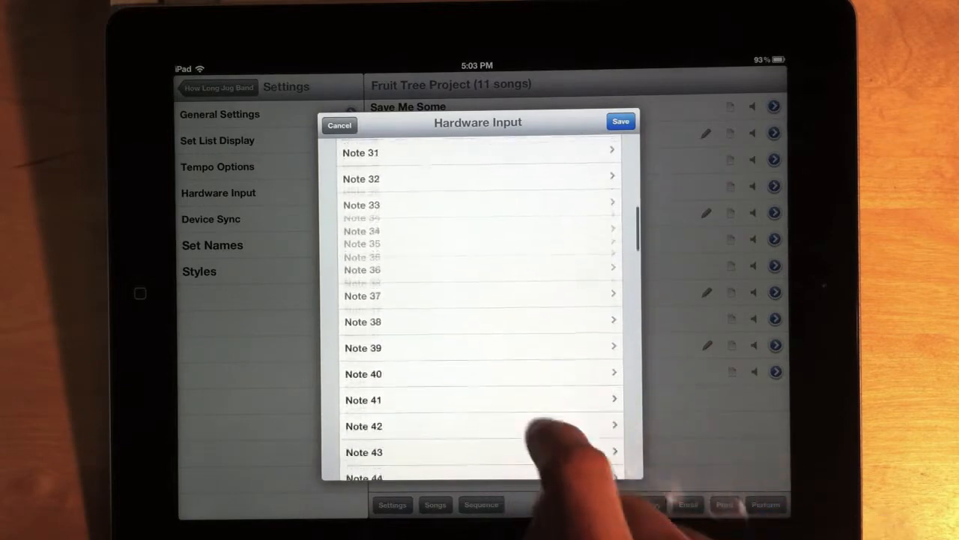
{"action": "scroll", "scroll_direction": "down", "scroll_amount": 3}
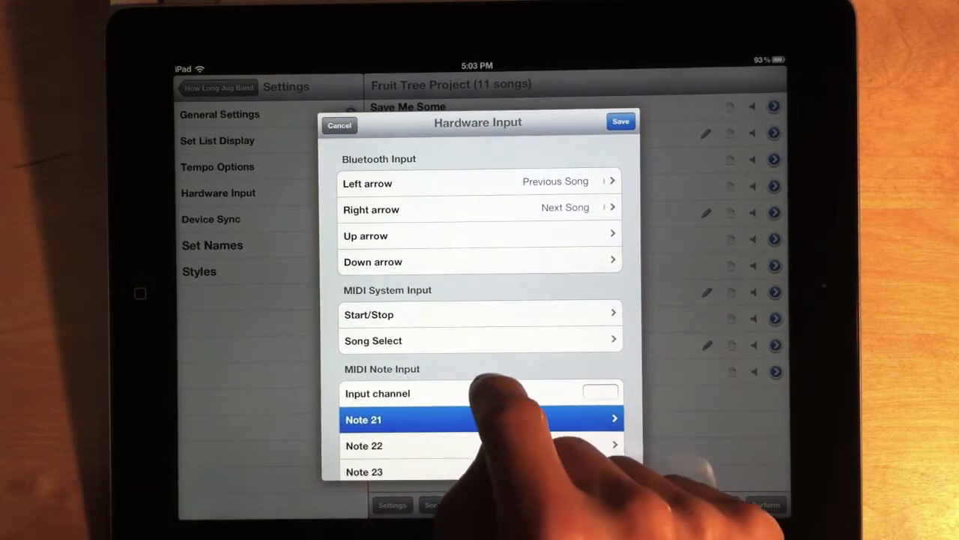
{"action": "scroll", "scroll_direction": "down", "scroll_amount": 3}
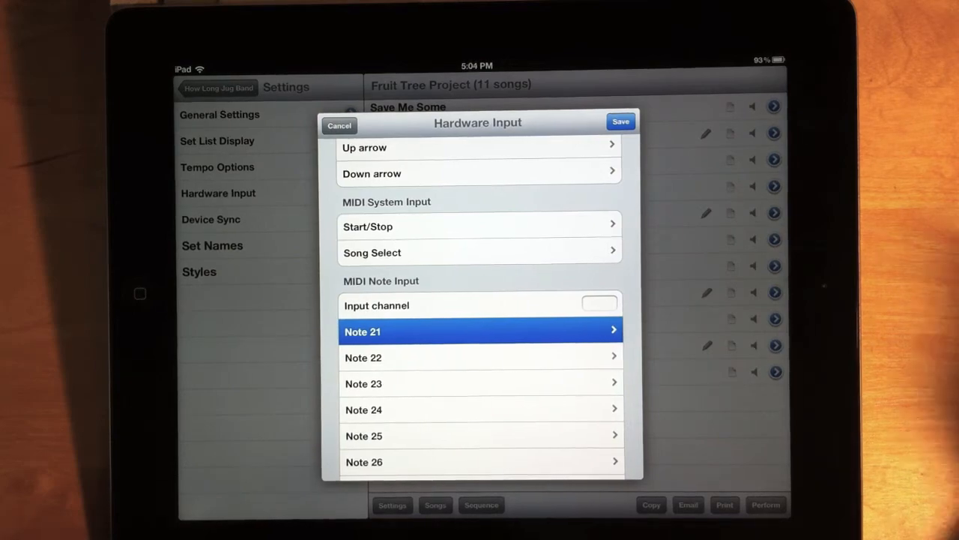
{"action": "left_click", "coordinate": [339, 126]}
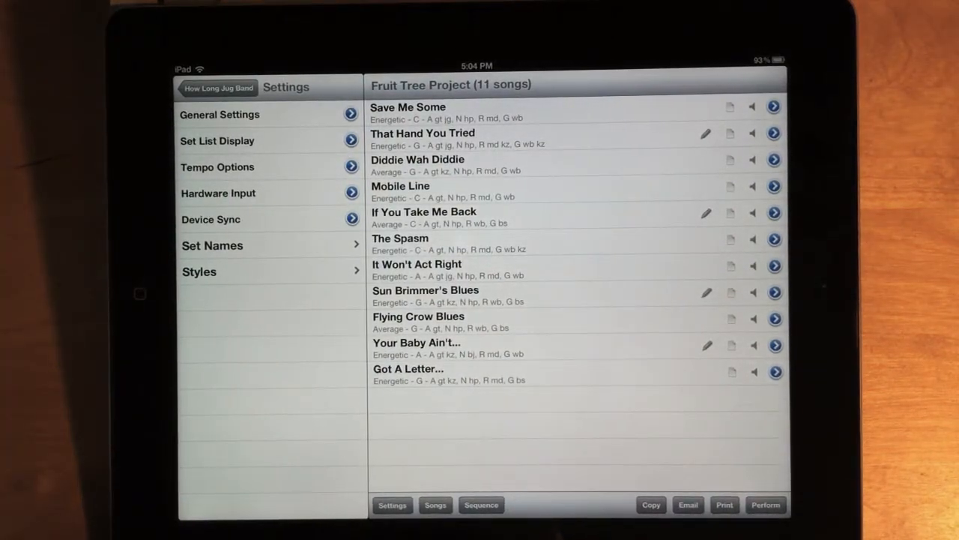
Step: In General Settings, turn on Send MIDI song selections
{"action": "left_click", "coordinate": [220, 114]}
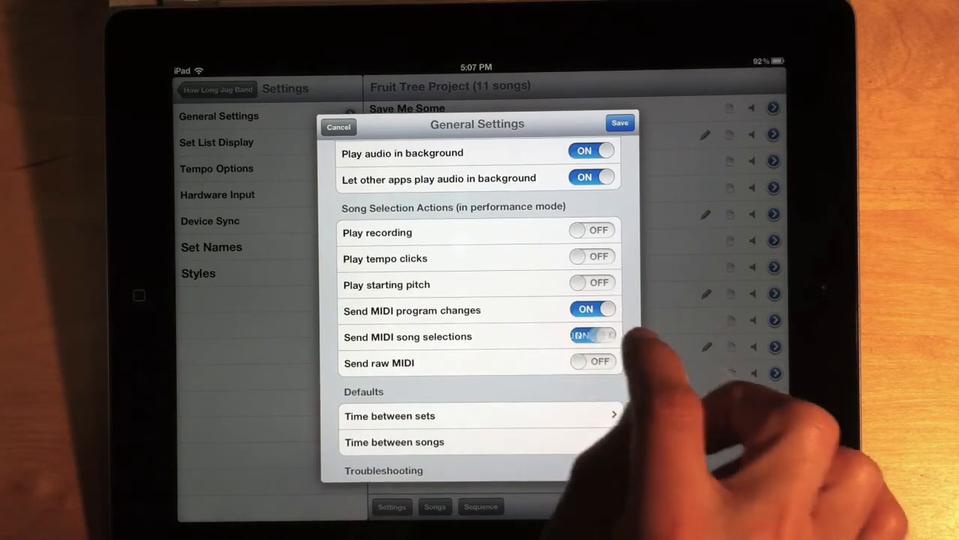
{"action": "left_click", "coordinate": [592, 336]}
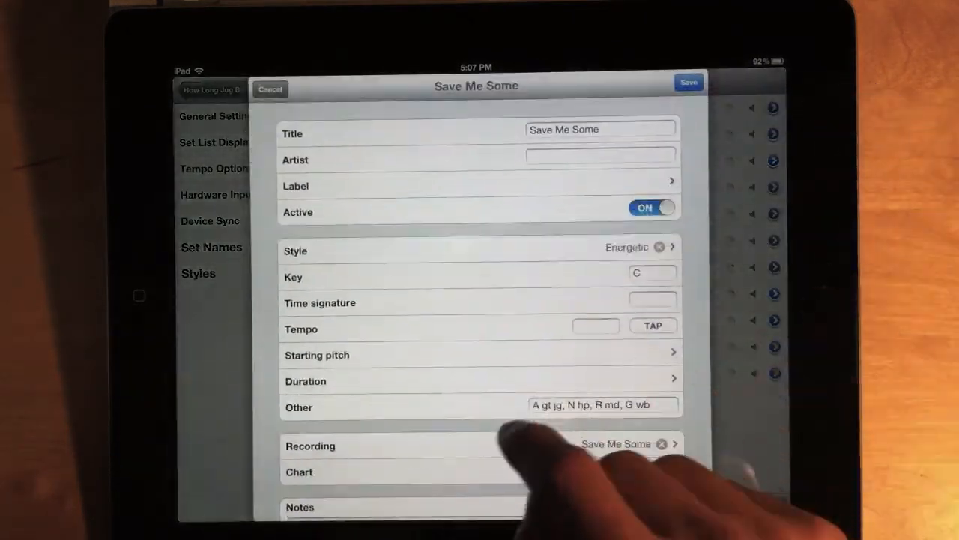
Step: Scroll through Save Me Some's per-channel MIDI Program Changes fields
{"action": "scroll", "scroll_direction": "down", "scroll_amount": 3}
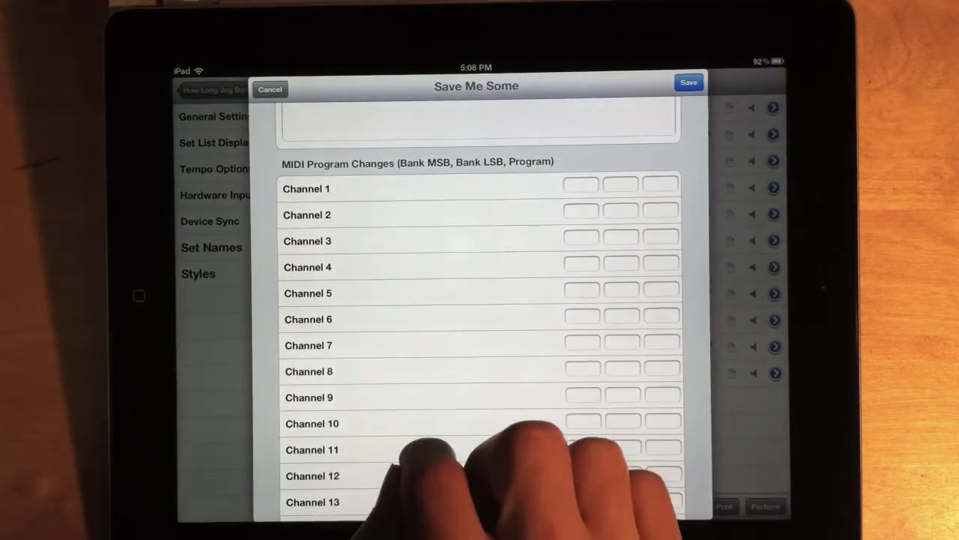
{"action": "scroll", "scroll_direction": "down", "scroll_amount": 3}
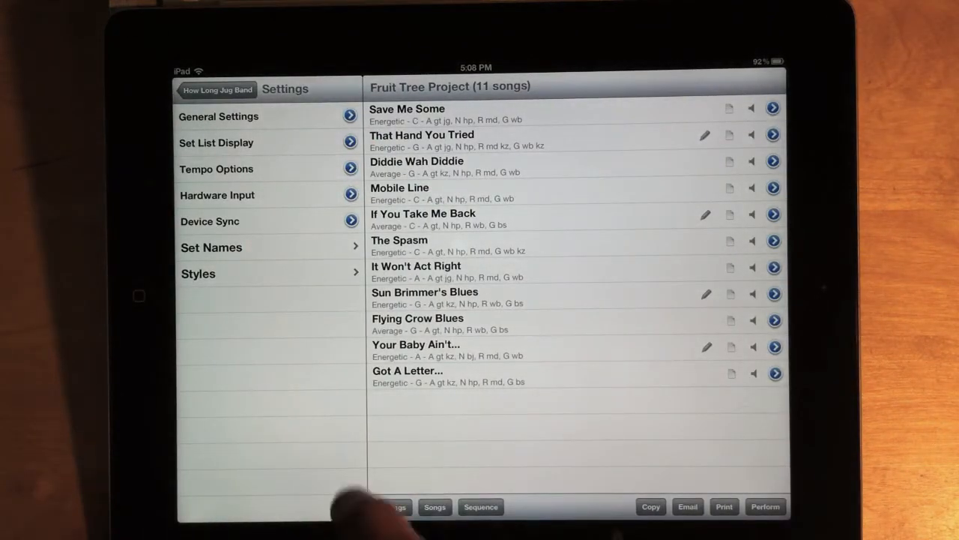
{"action": "left_click", "coordinate": [216, 168]}
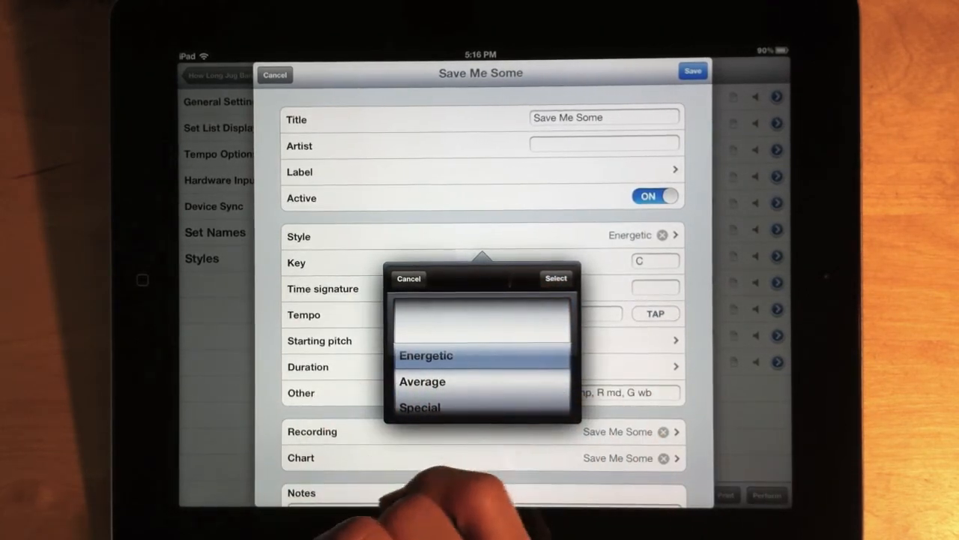
Step: Dismiss the style picker, clear Save Me Some's Energetic style, and close the editor
{"action": "left_click", "coordinate": [409, 278]}
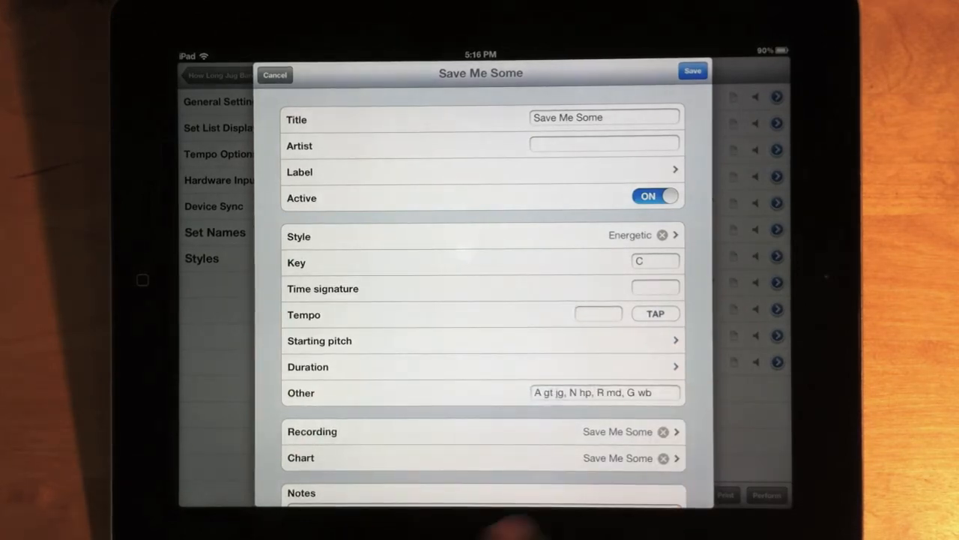
{"action": "left_click", "coordinate": [662, 234]}
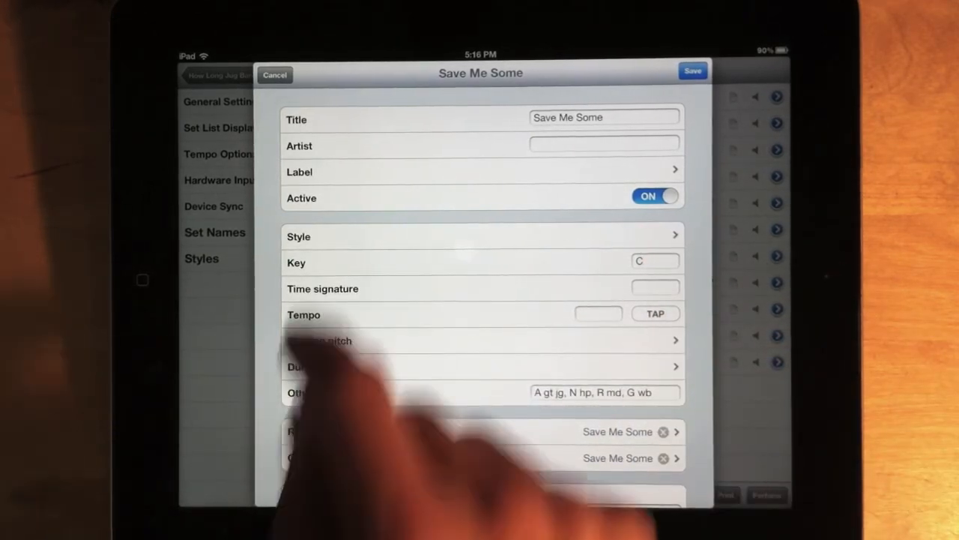
{"action": "left_click", "coordinate": [692, 69]}
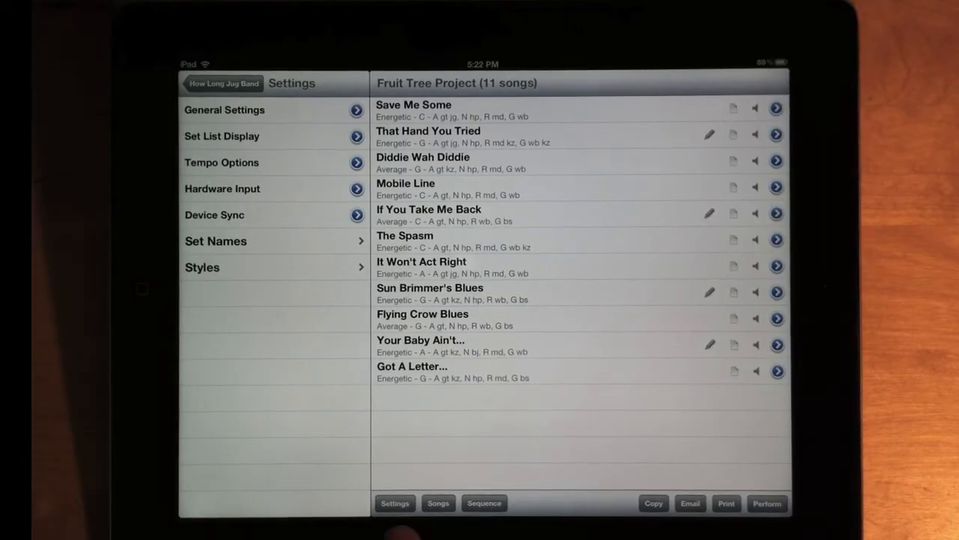